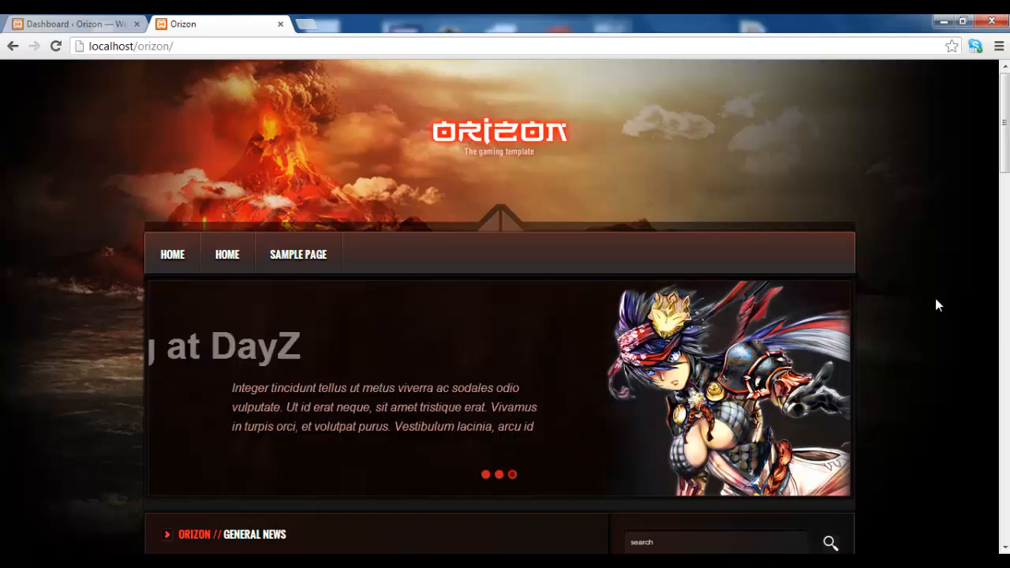
Step: Open the admin All Posts list showing six published posts from the Dashboard
scroll("down", 3)
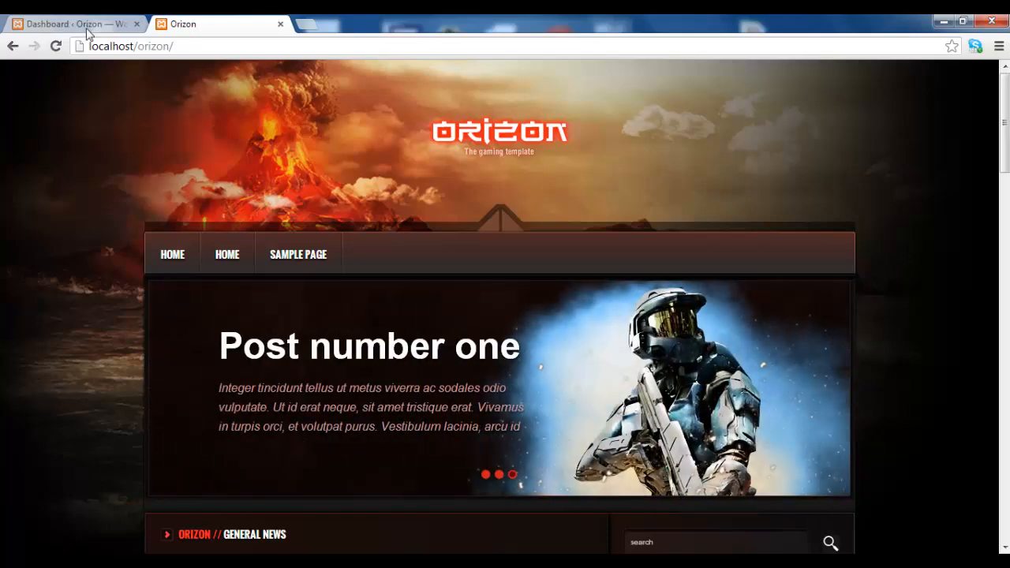
left_click(75, 24)
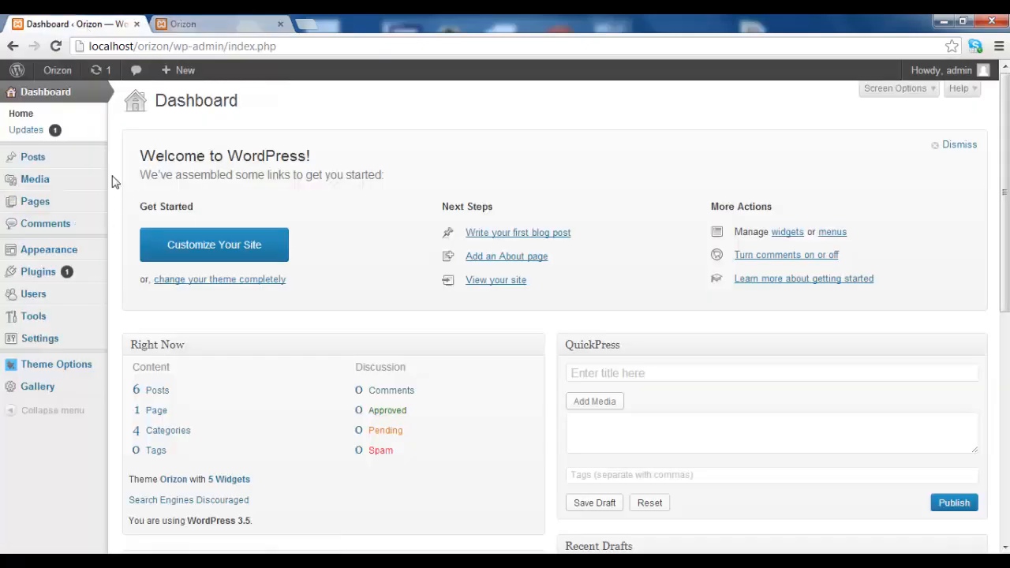
left_click(32, 157)
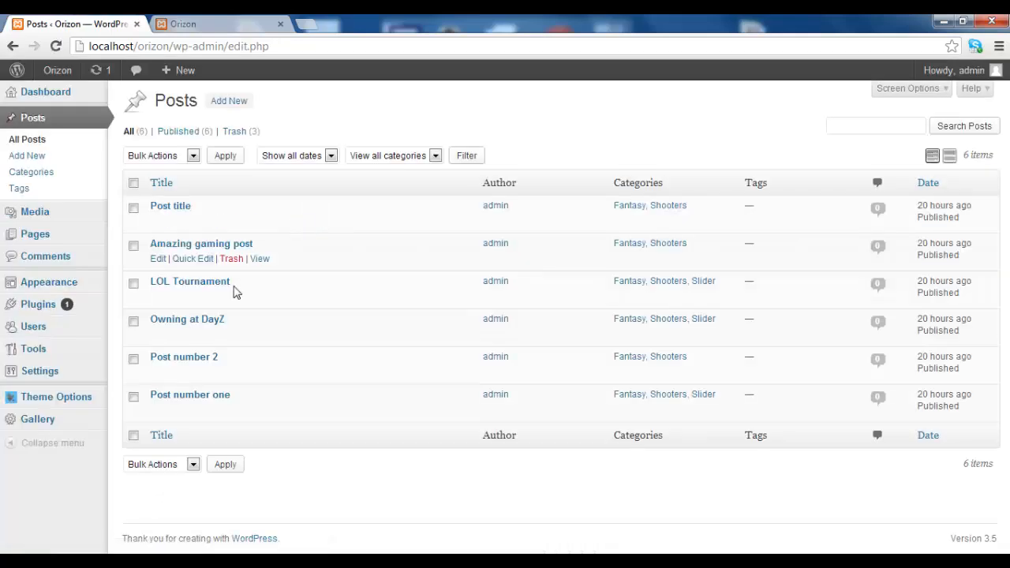
mouse_move(308, 103)
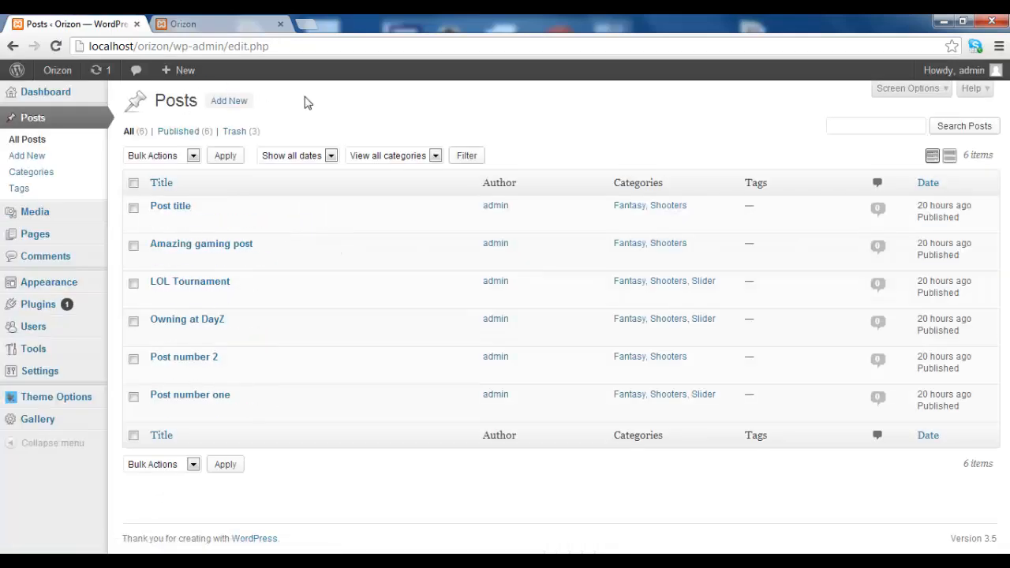
mouse_move(399, 139)
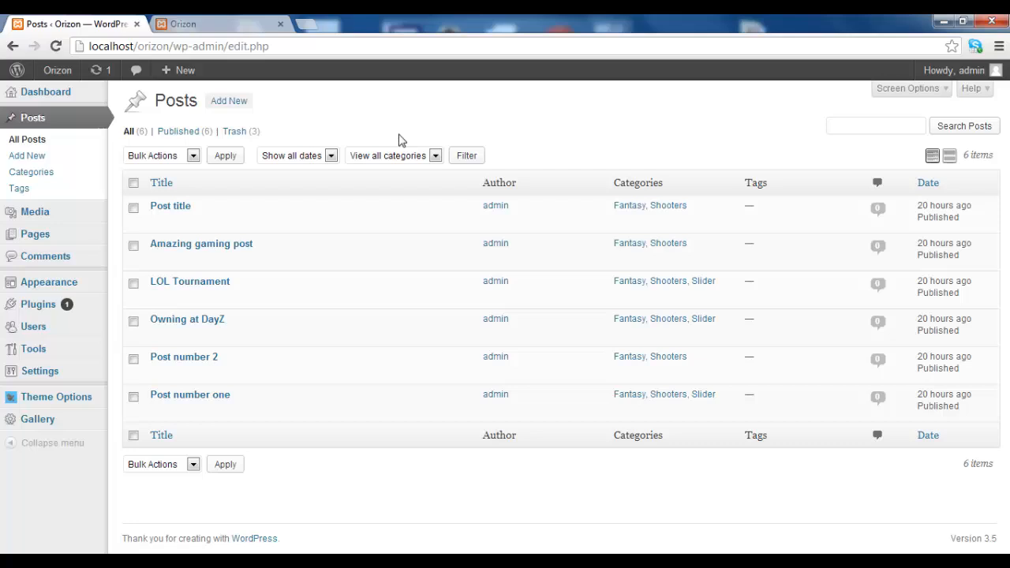
mouse_move(354, 112)
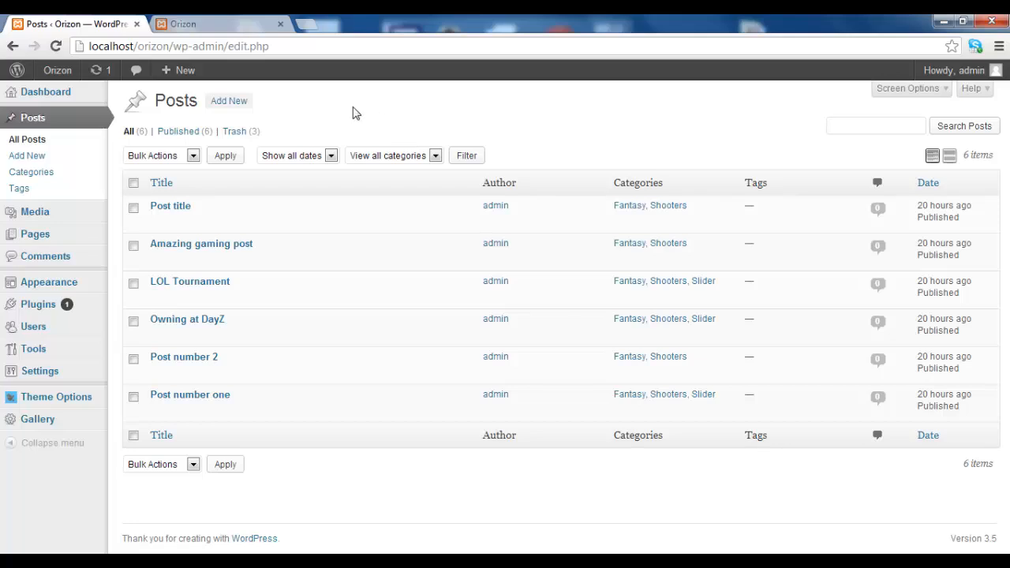
mouse_move(344, 105)
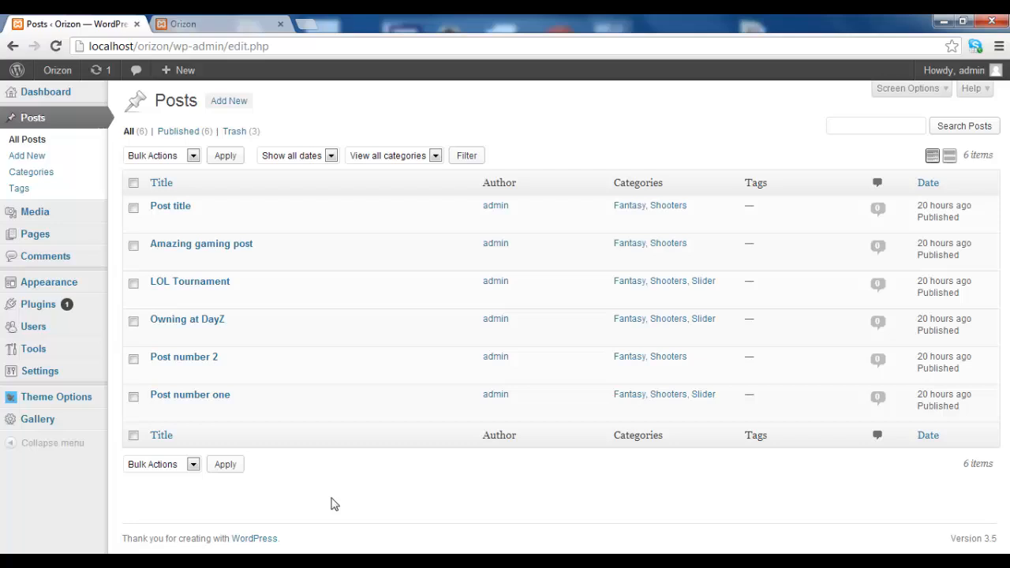
mouse_move(56, 397)
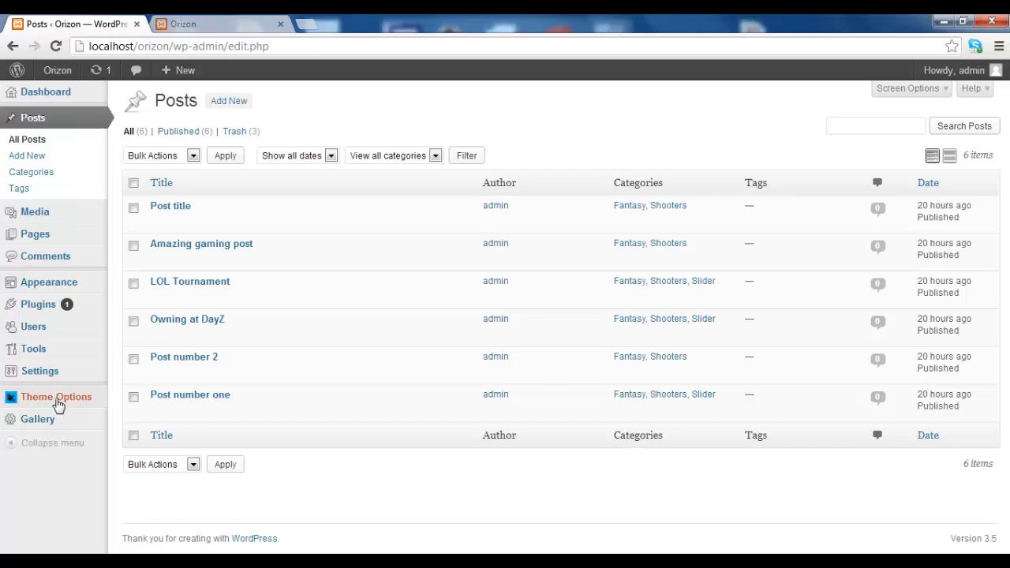
Step: Open Orizon Theme Options and scroll to the Home Page Carousel settings
left_click(56, 396)
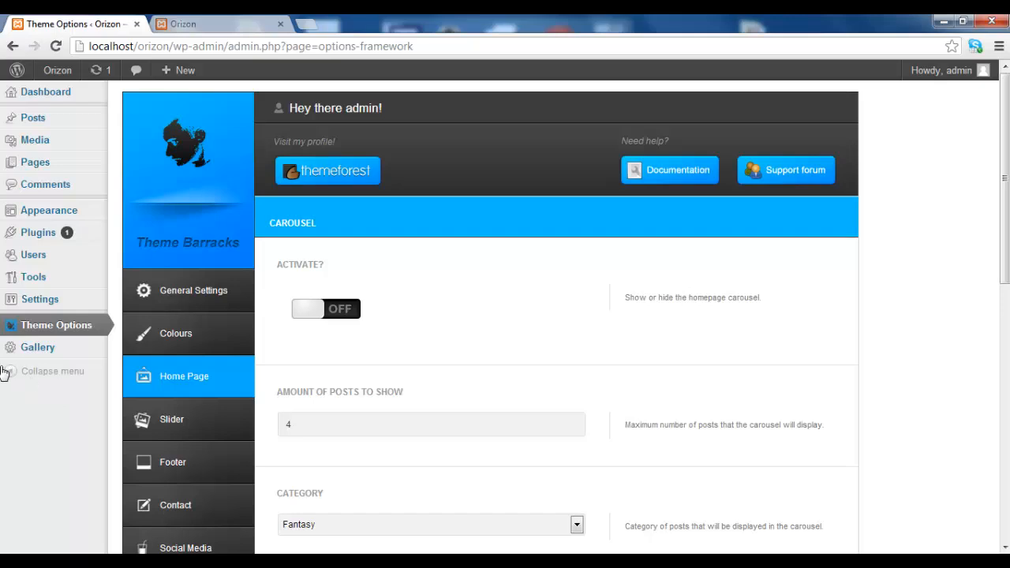
mouse_move(213, 383)
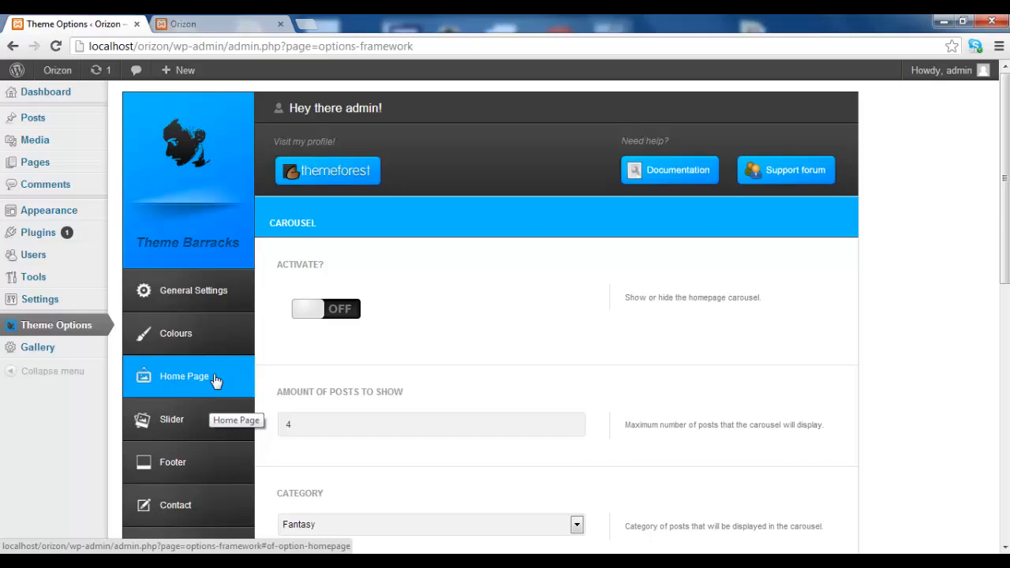
mouse_move(210, 383)
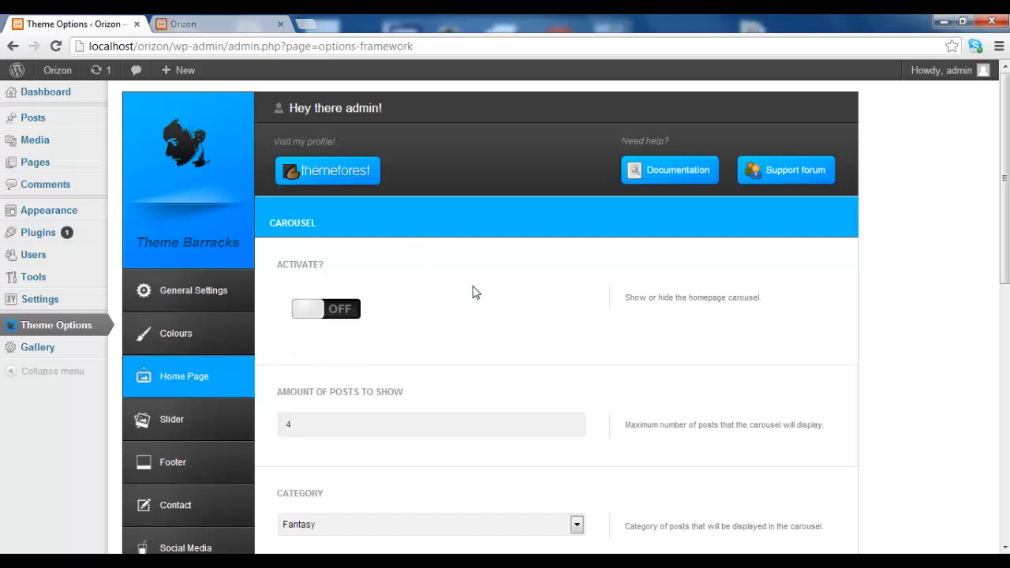
scroll("down", 3)
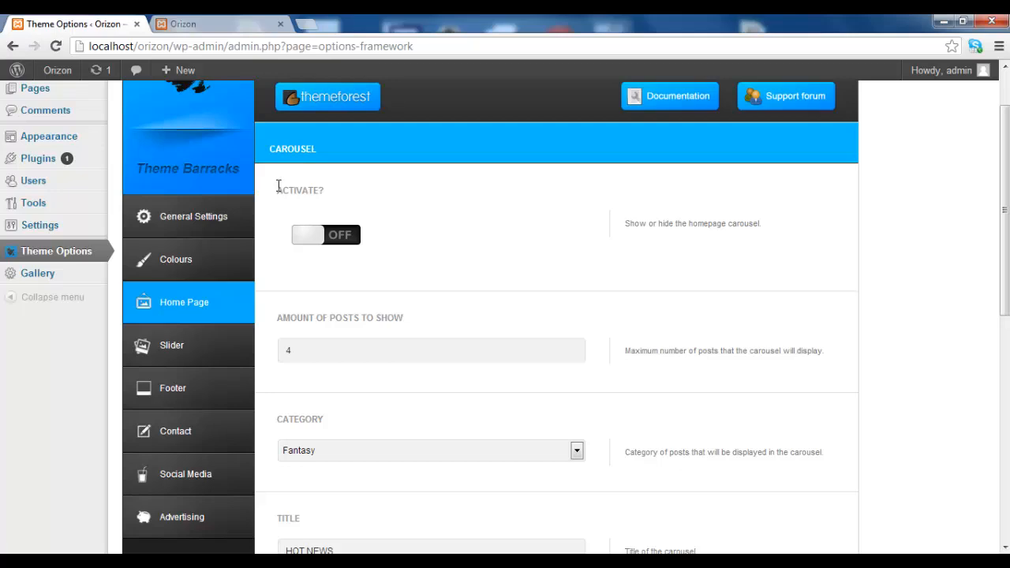
mouse_move(293, 166)
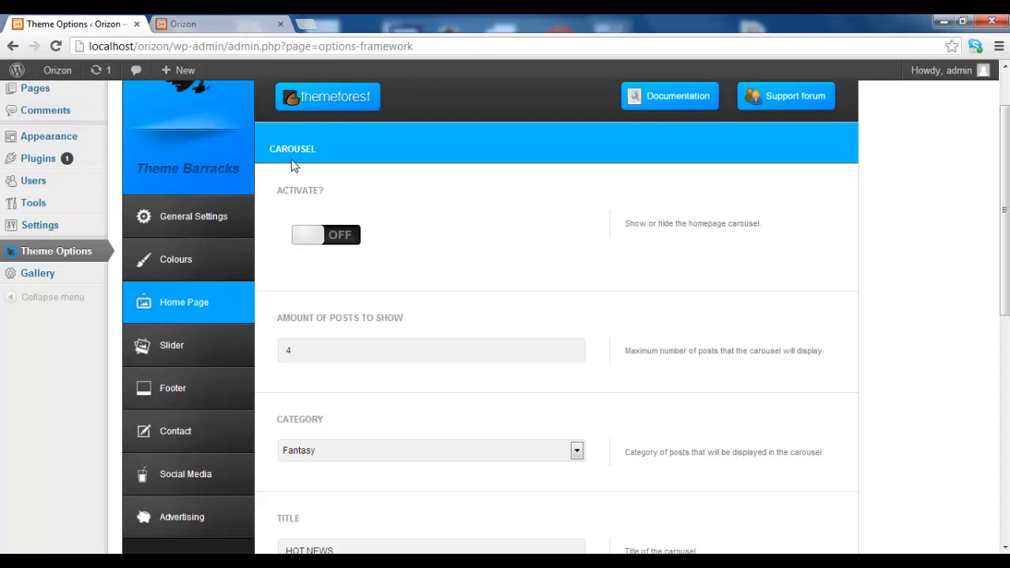
scroll("down", 3)
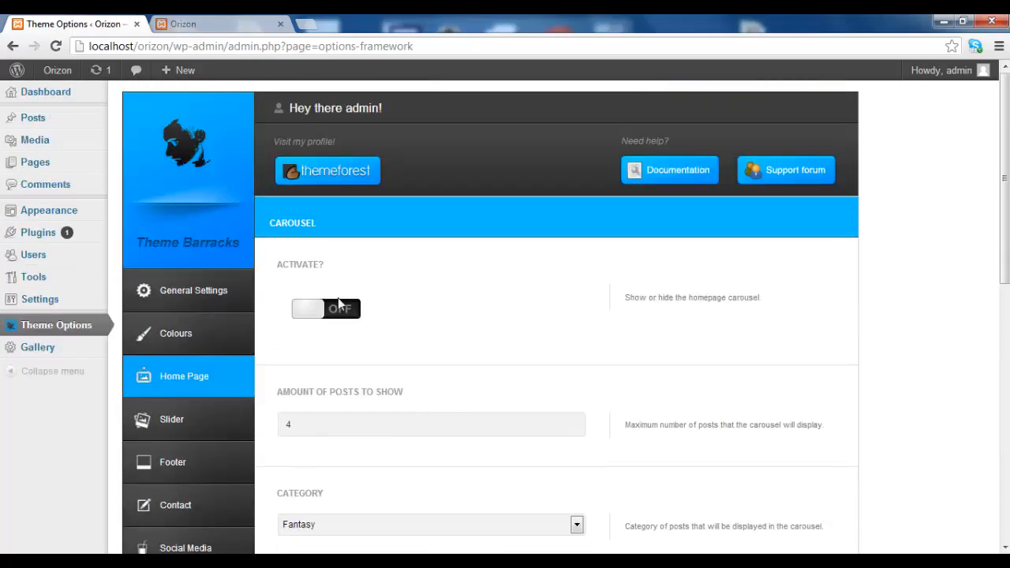
scroll("down", 3)
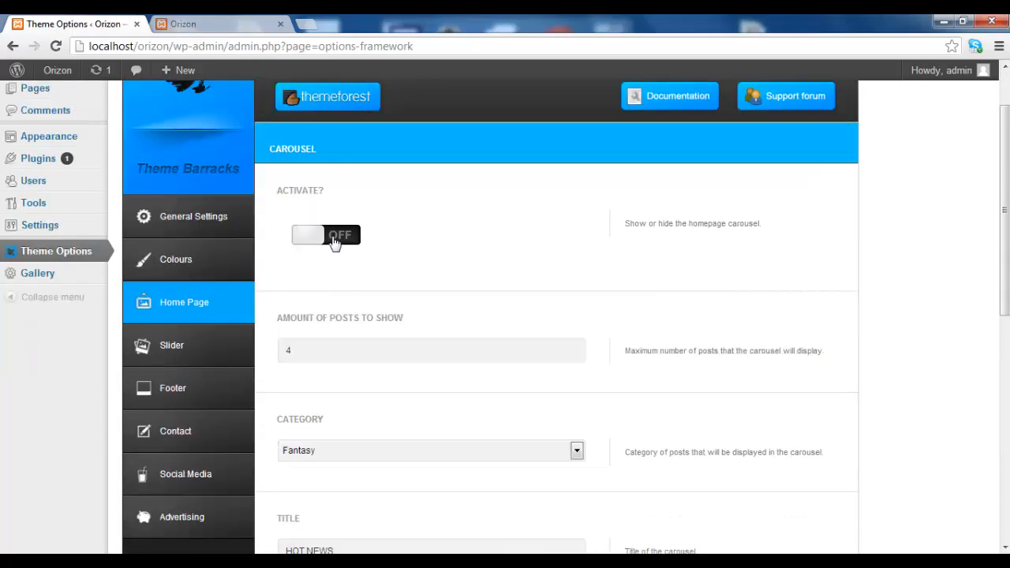
Step: Switch the Carousel Activate toggle from OFF to ON
left_click(325, 235)
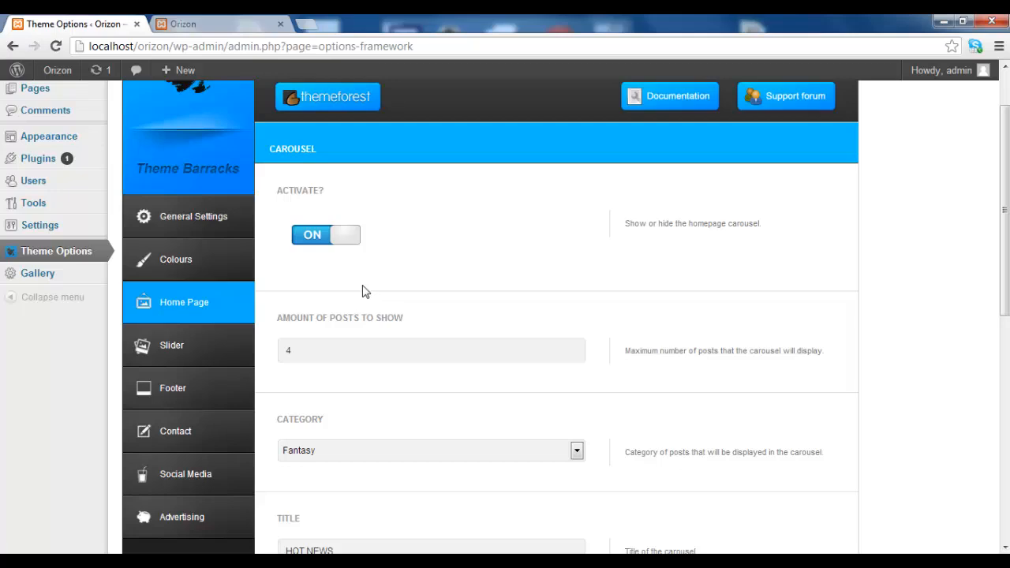
mouse_move(335, 239)
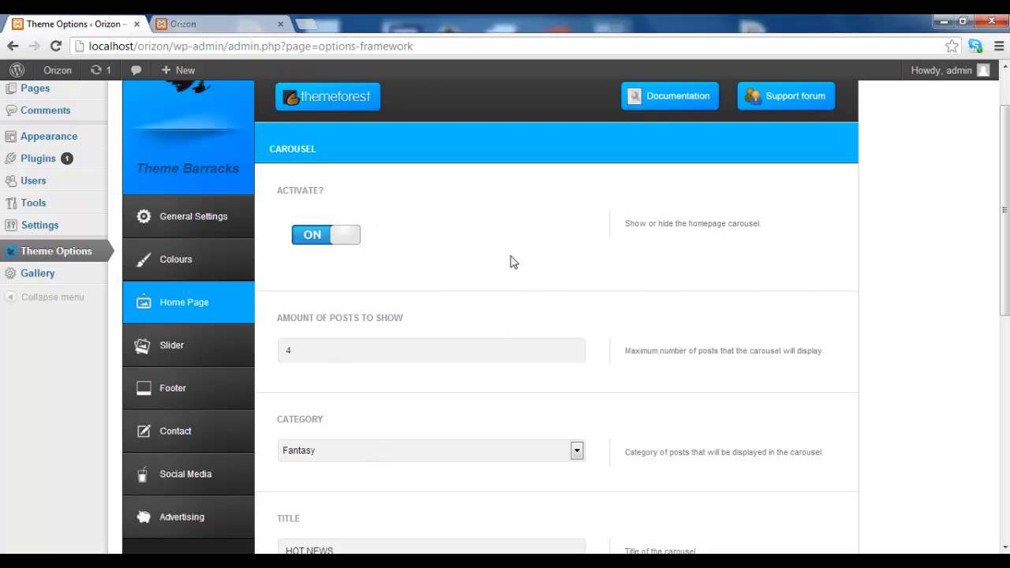
mouse_move(377, 188)
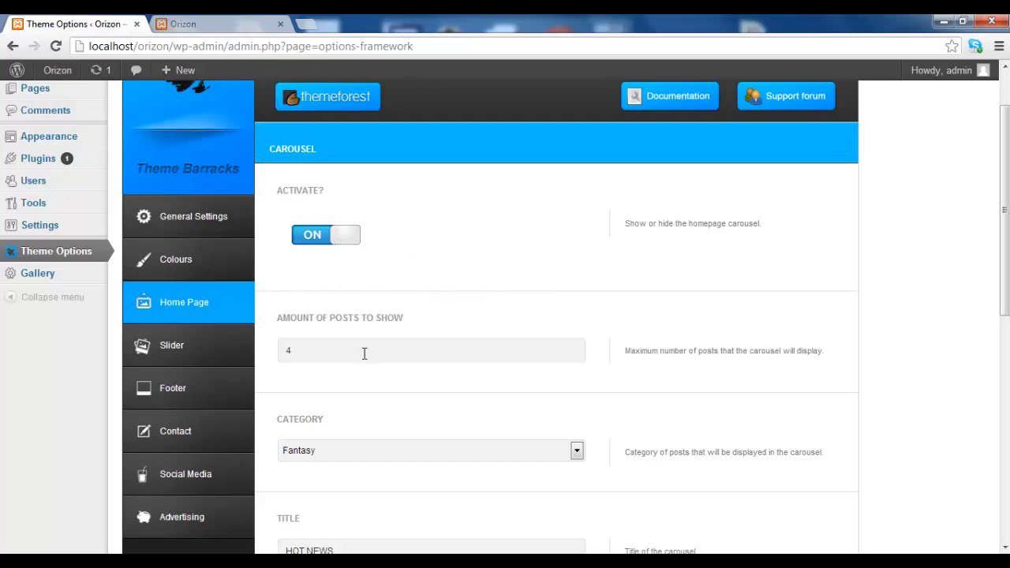
mouse_move(329, 347)
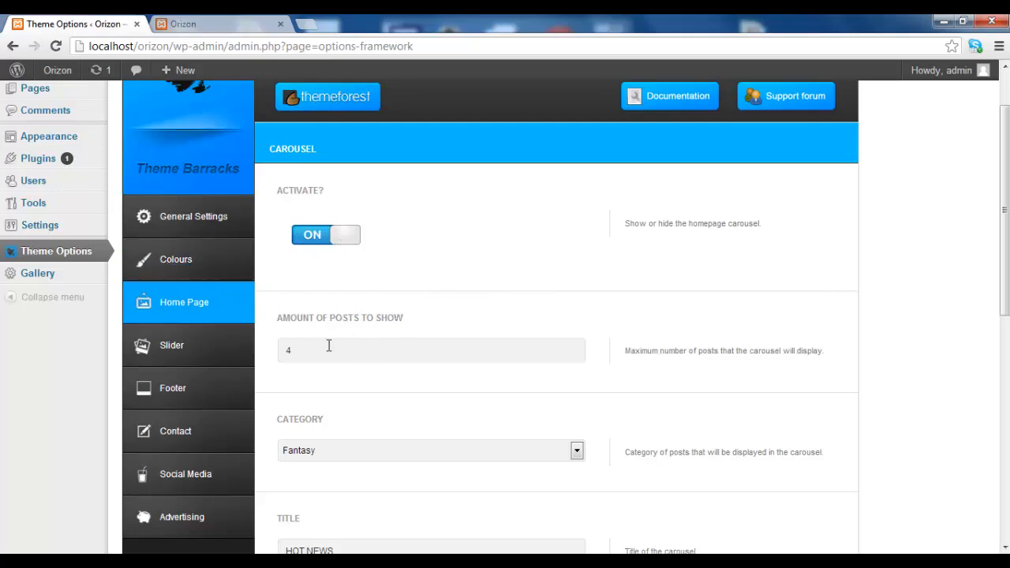
scroll("down", 3)
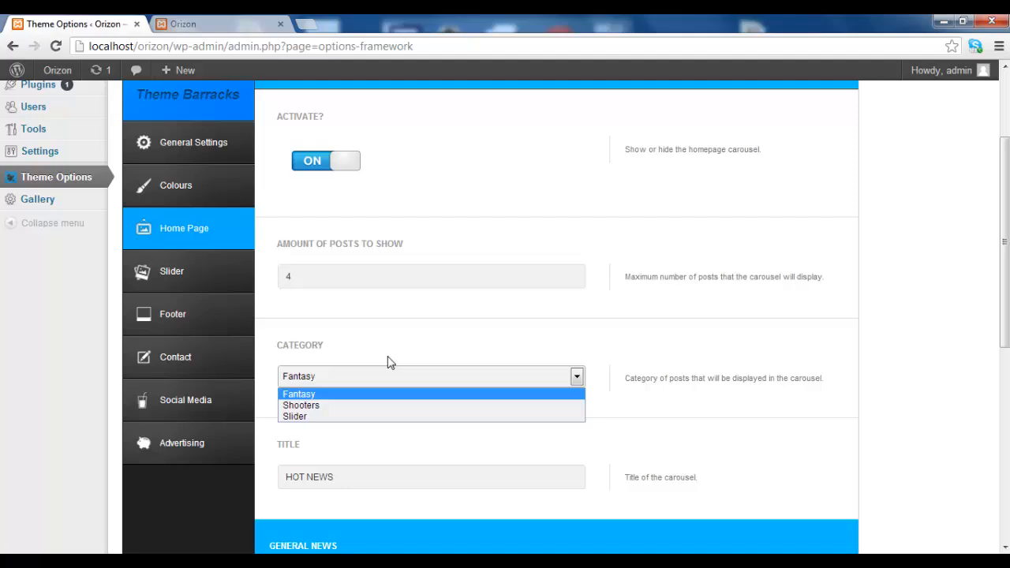
left_click(298, 394)
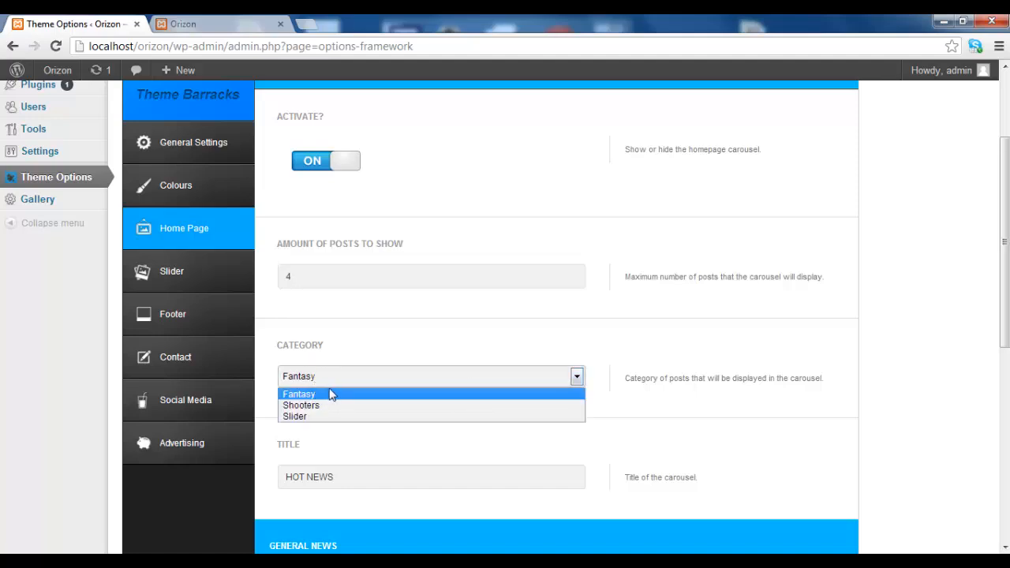
mouse_move(343, 391)
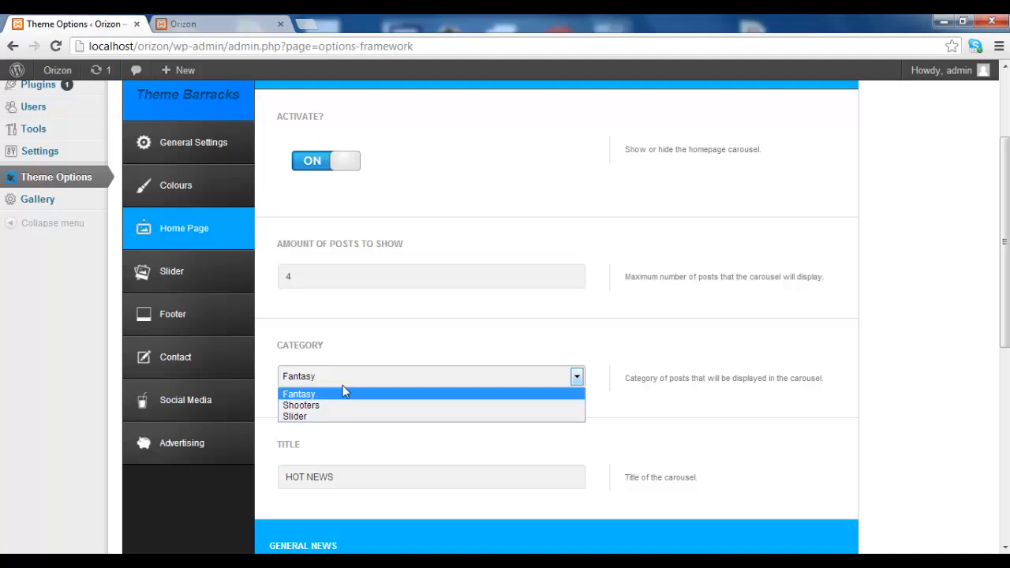
mouse_move(314, 387)
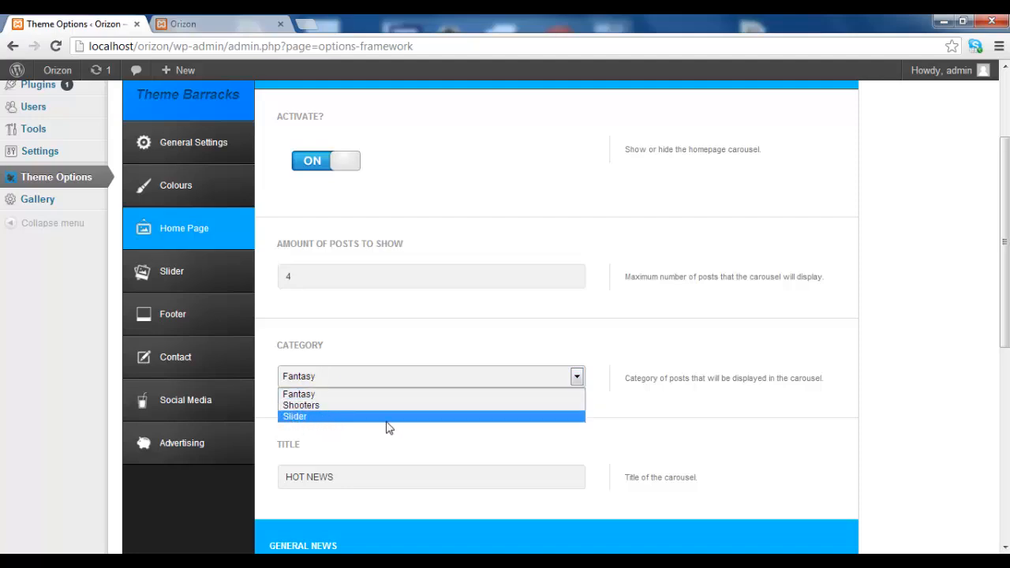
mouse_move(505, 405)
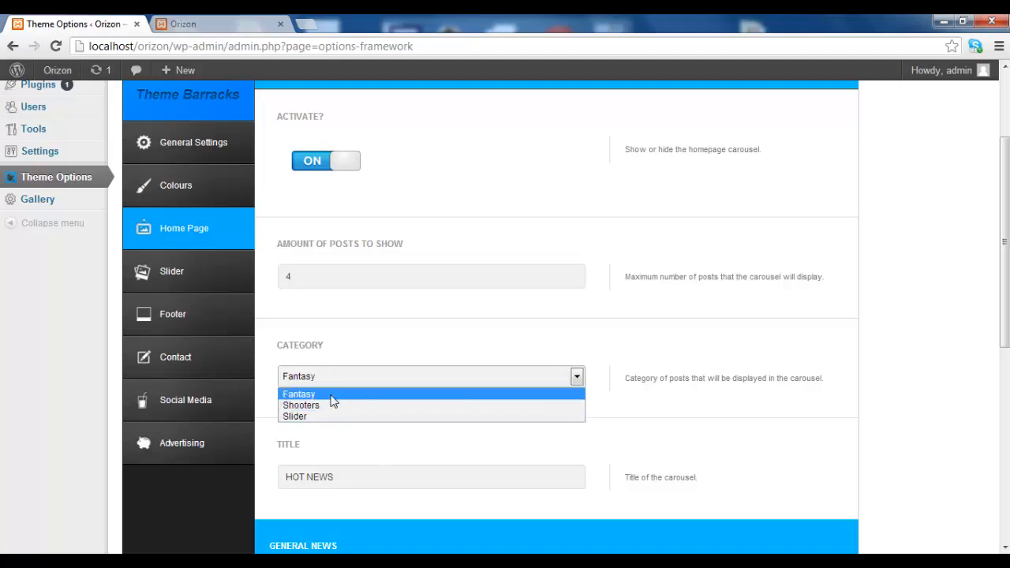
left_click(299, 394)
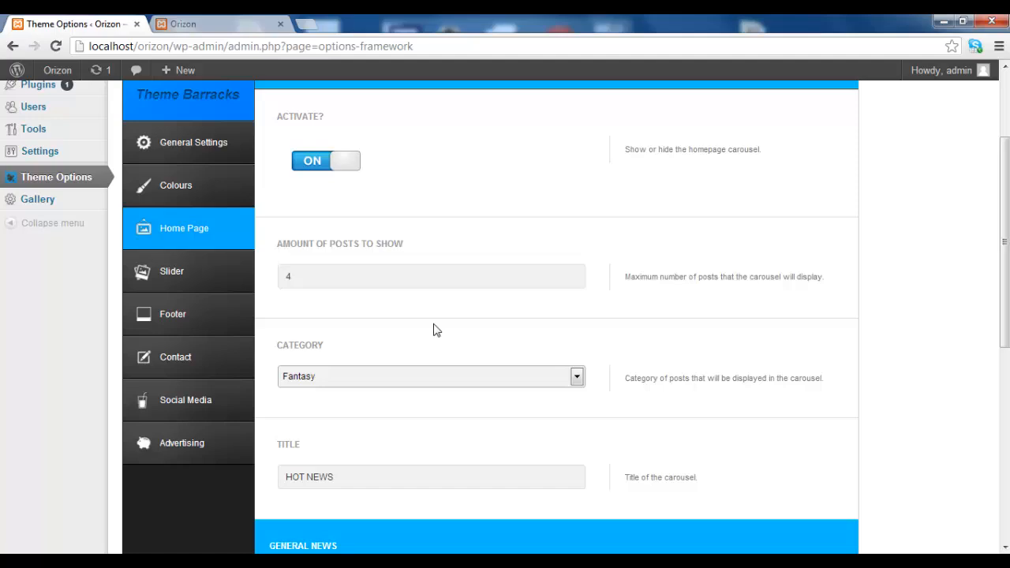
Step: Save all Orizon Theme Options changes, with the carousel on showing four Fantasy posts
scroll("down", 3)
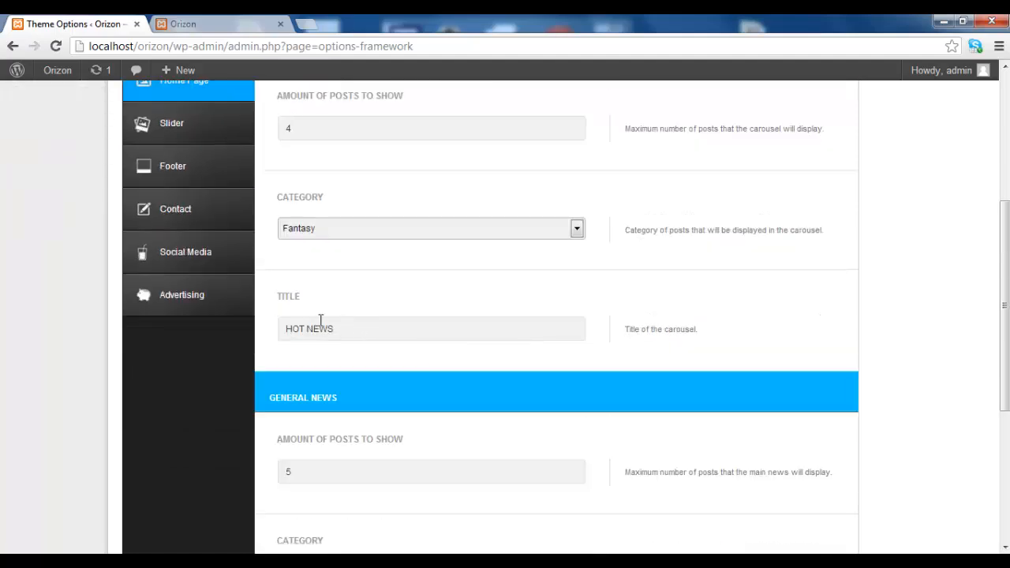
mouse_move(341, 388)
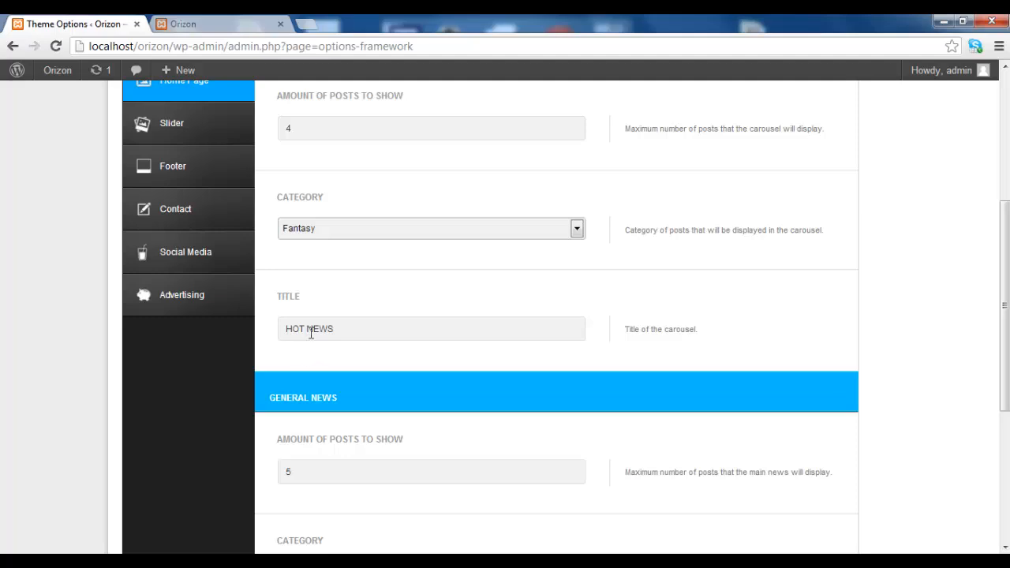
left_click(431, 329)
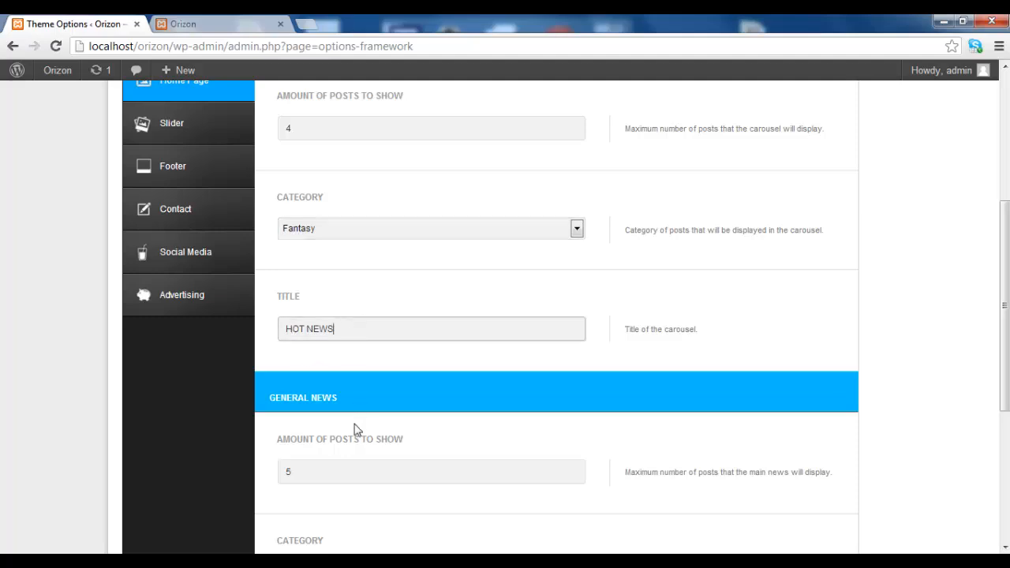
mouse_move(345, 362)
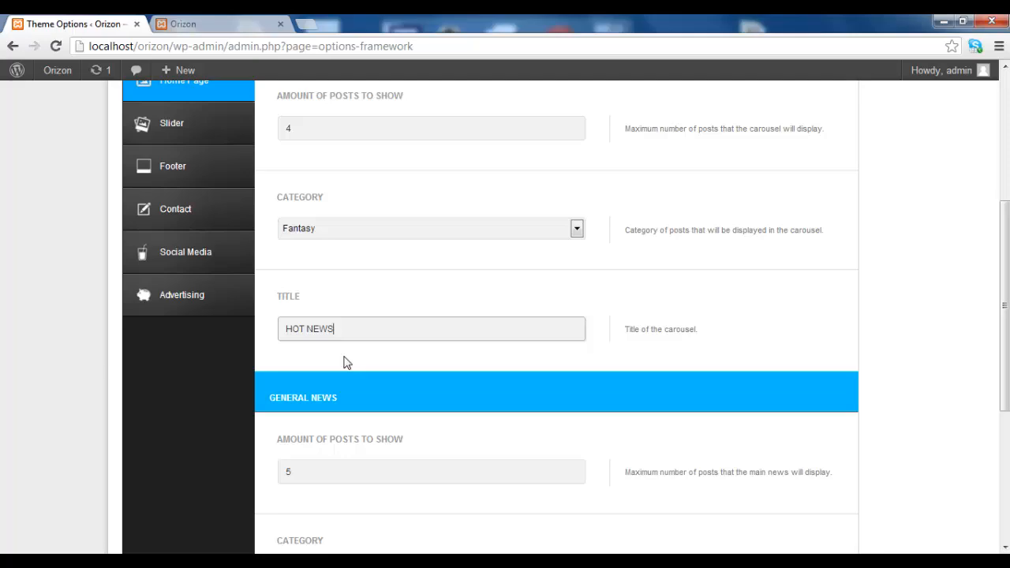
scroll("down", 3)
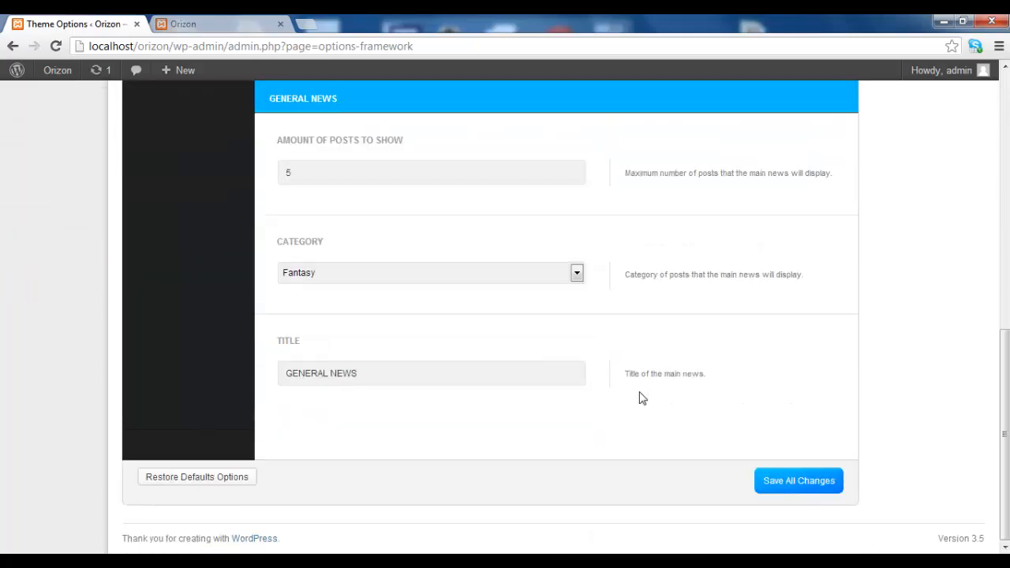
left_click(799, 480)
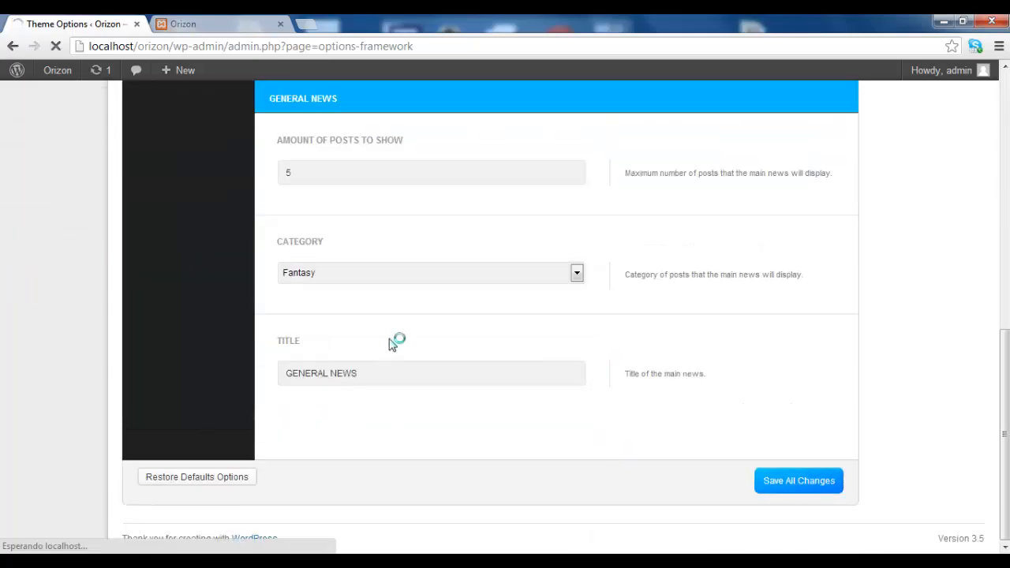
left_click(798, 481)
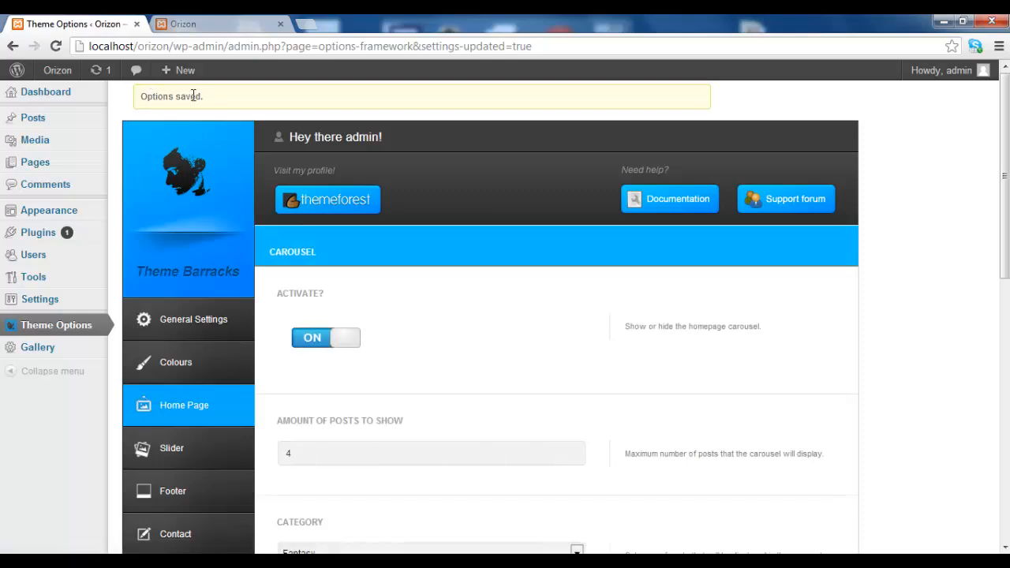
Step: Reload the Orizon front page and check HOT NEWS above GENERAL NEWS and Popular Posts
left_click(183, 24)
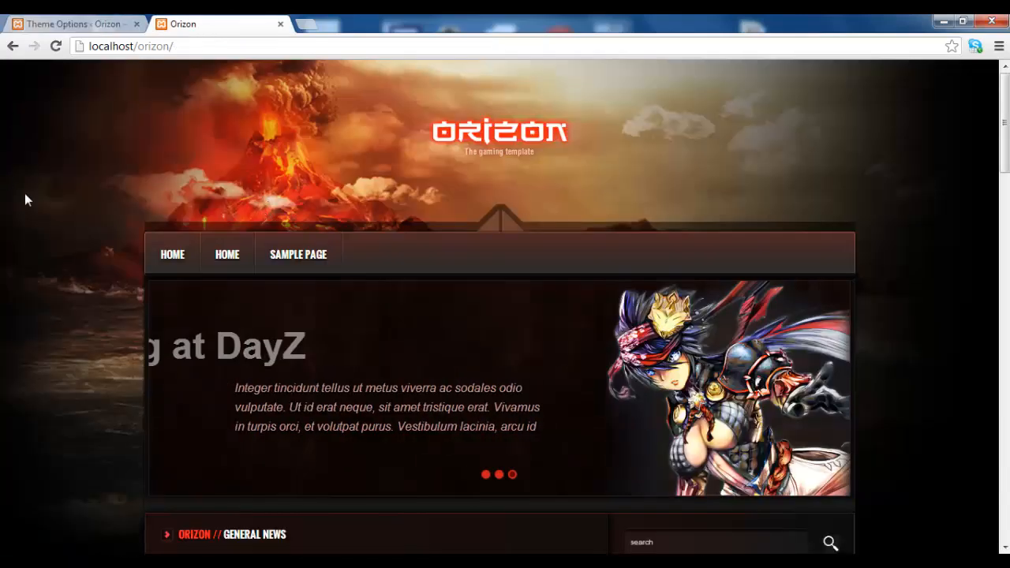
left_click(55, 46)
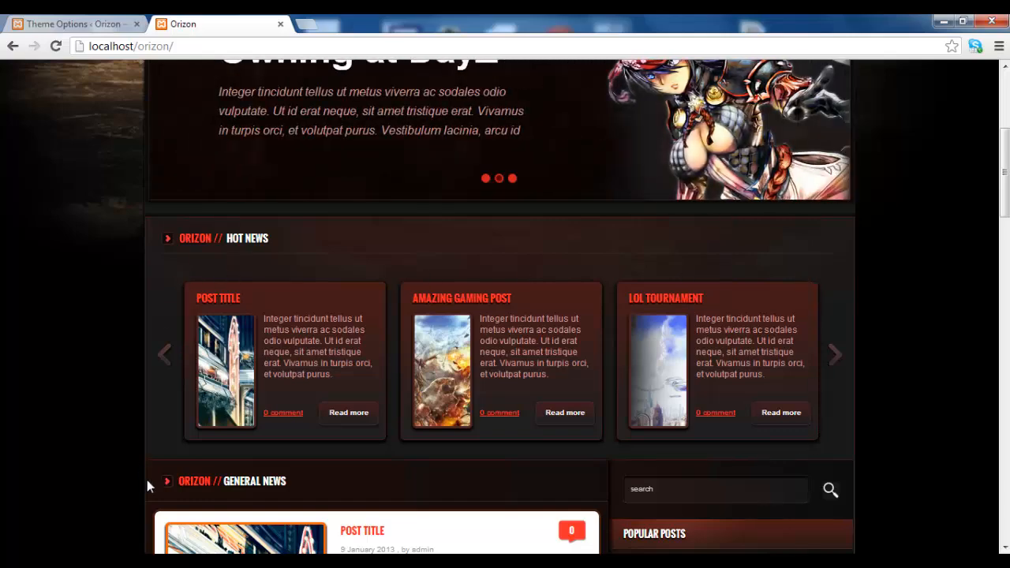
left_click(835, 355)
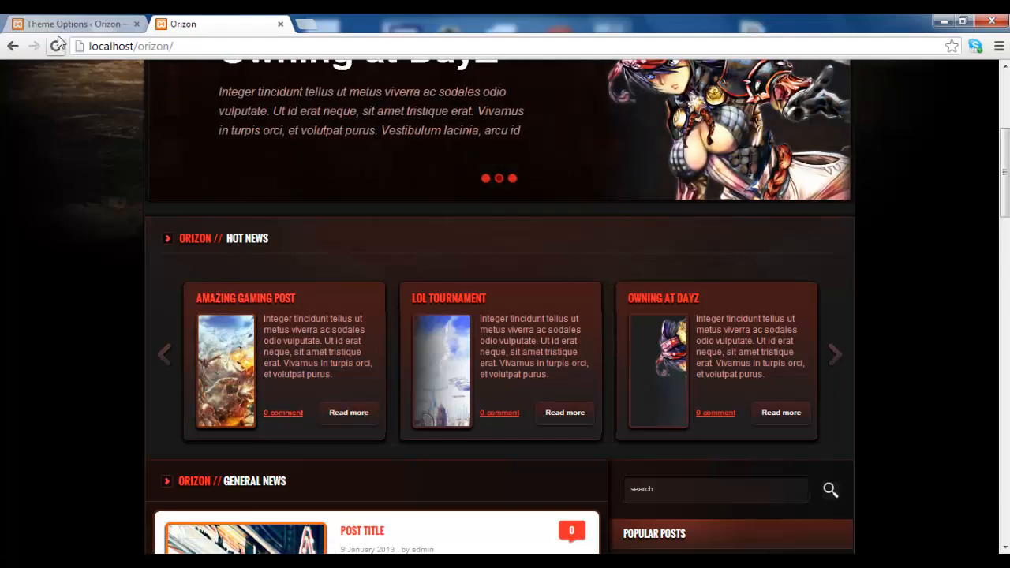
mouse_move(75, 24)
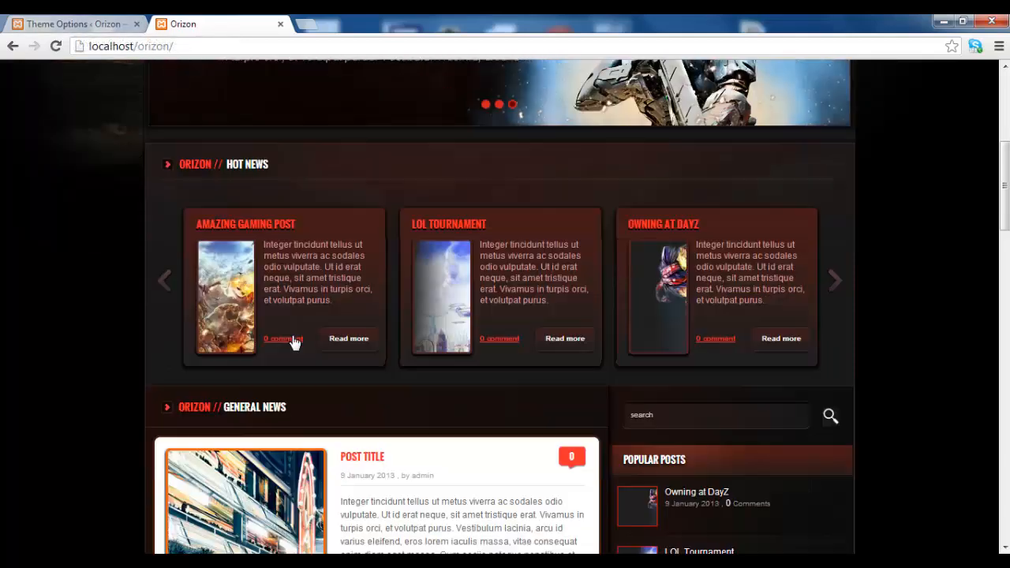
scroll("down", 3)
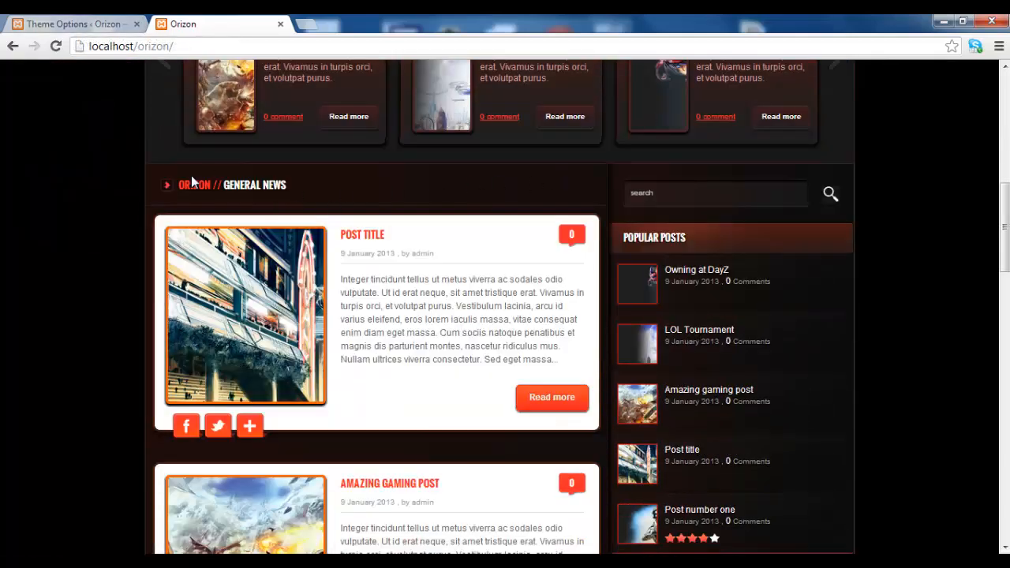
mouse_move(360, 346)
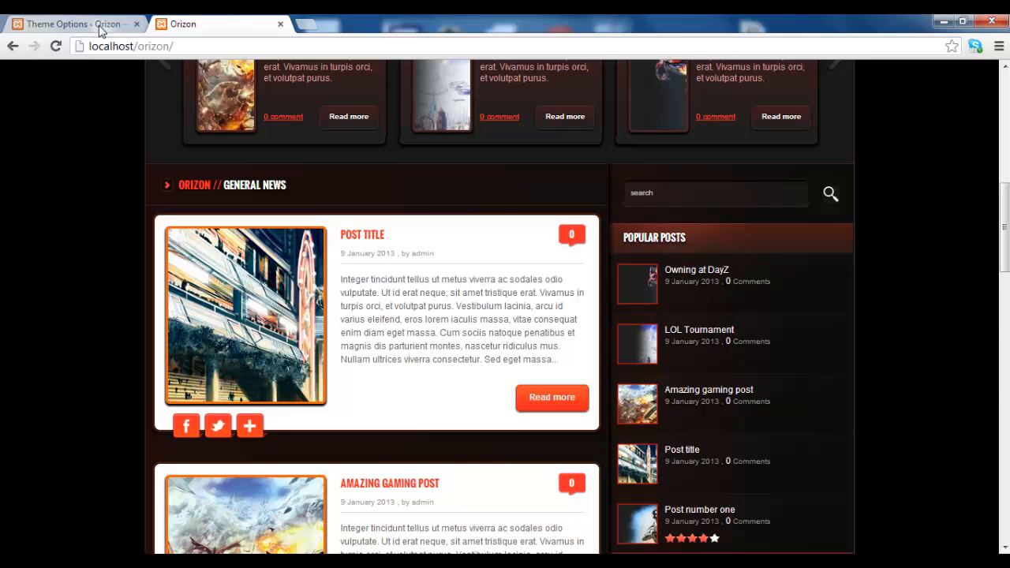
Step: Return to Theme Options and review General News: five posts from Fantasy
left_click(71, 24)
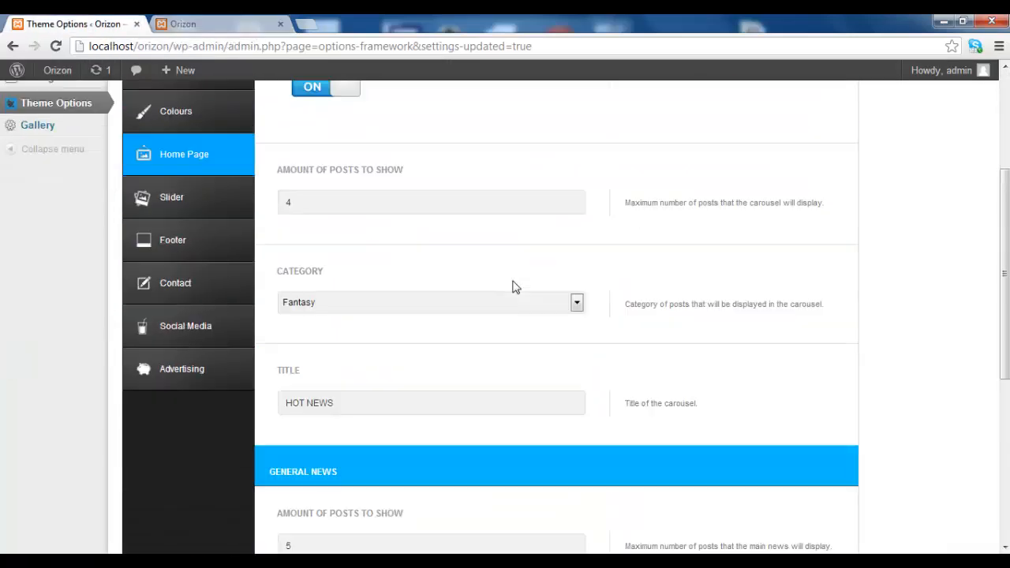
scroll("down", 3)
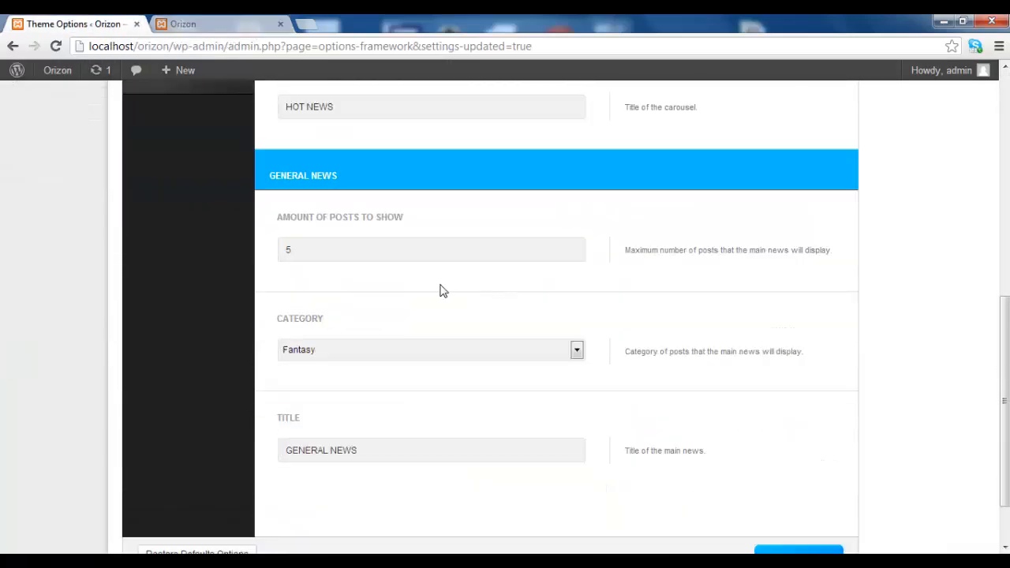
mouse_move(332, 271)
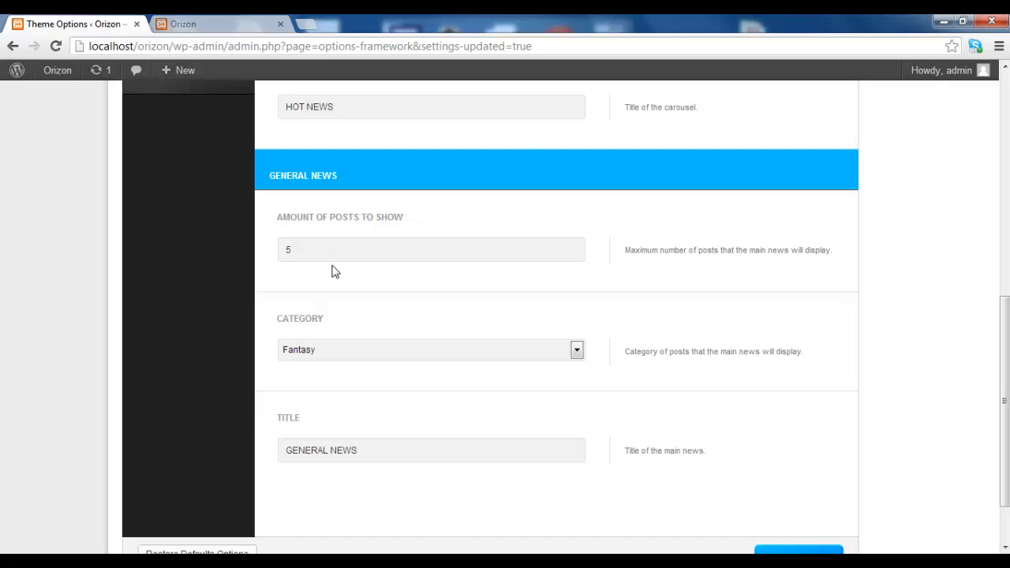
mouse_move(318, 270)
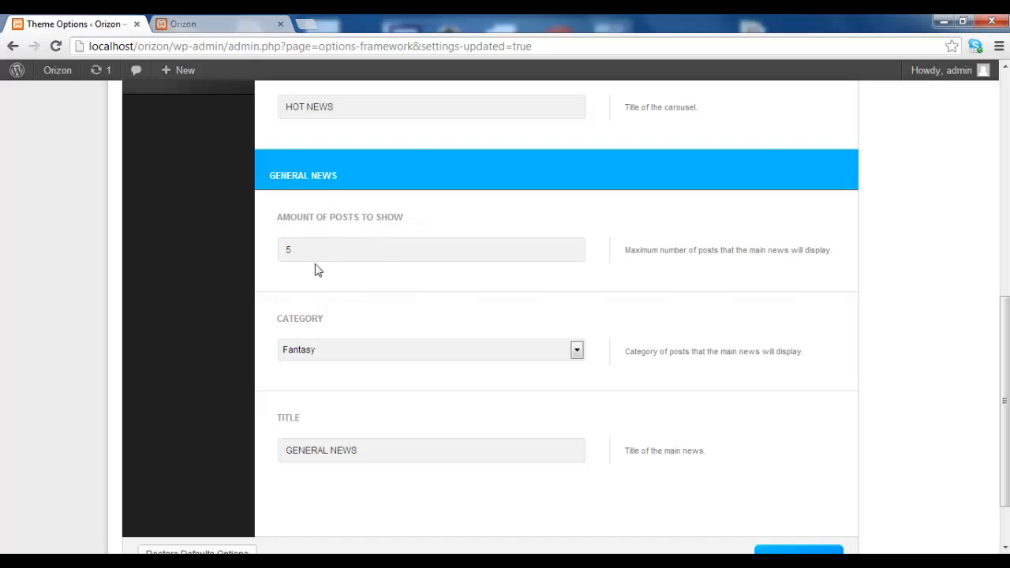
mouse_move(314, 310)
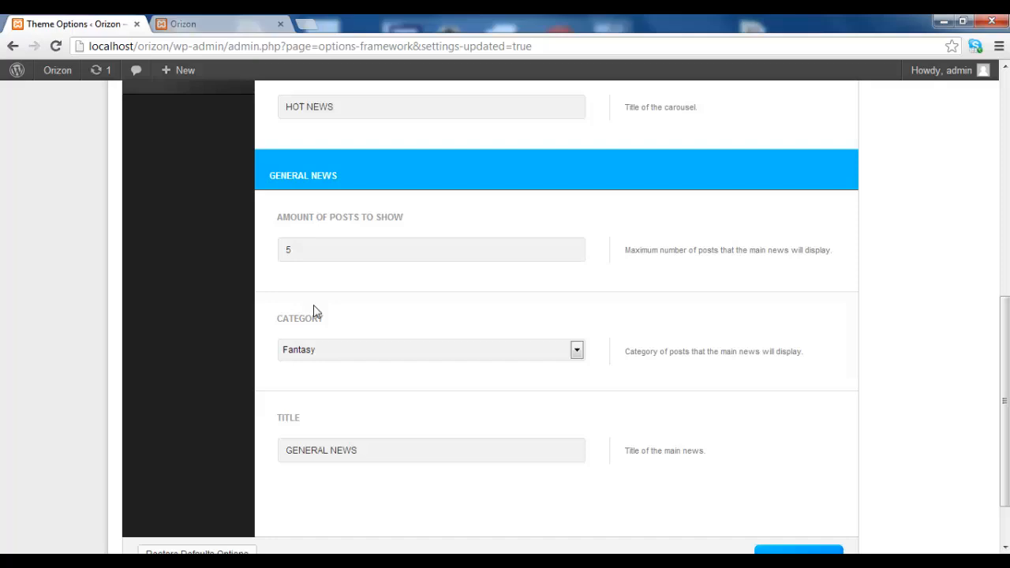
mouse_move(276, 268)
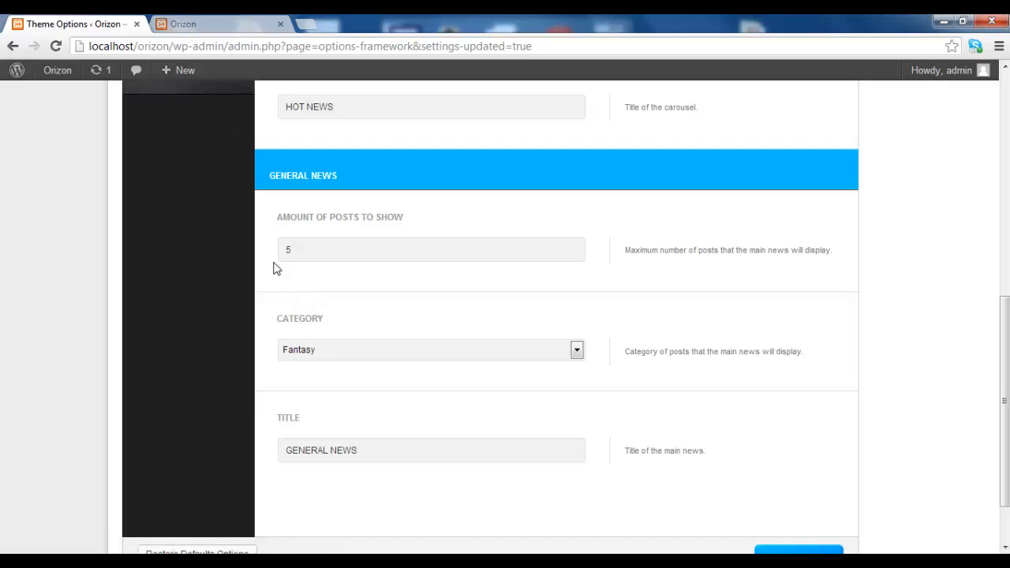
mouse_move(287, 234)
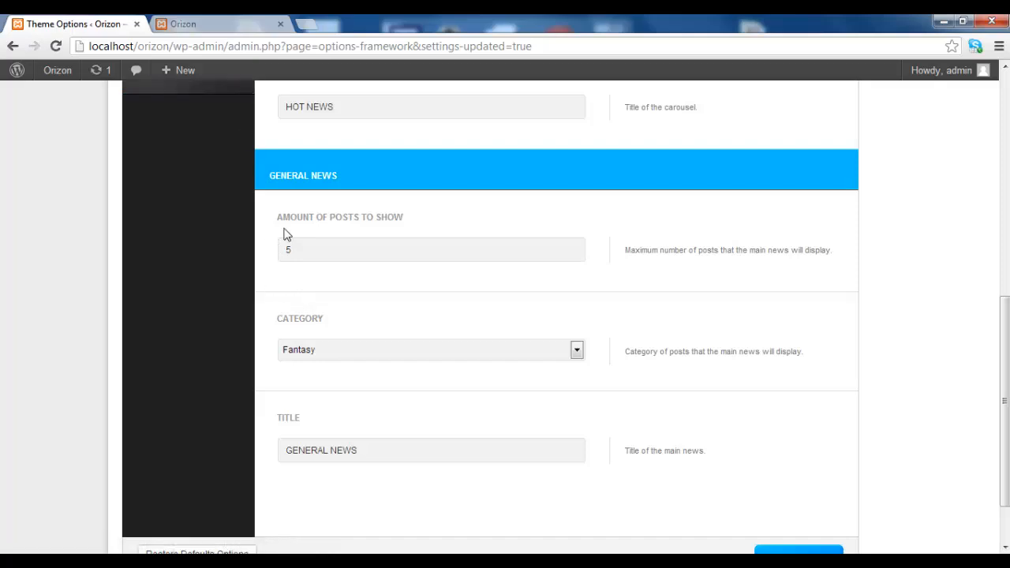
Step: Scroll through the live front page posts, then return to the General News theme settings
left_click(213, 24)
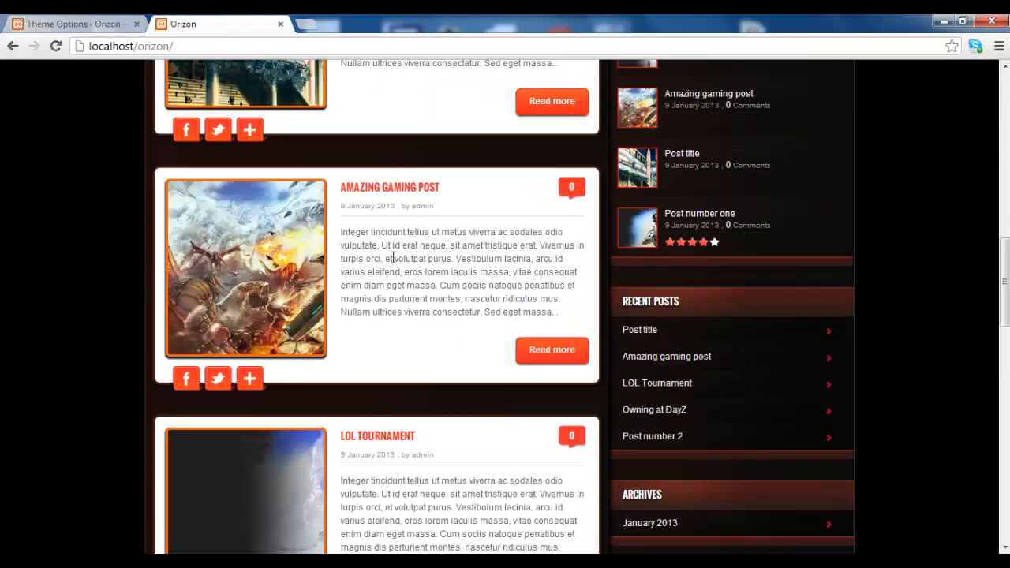
scroll("down", 3)
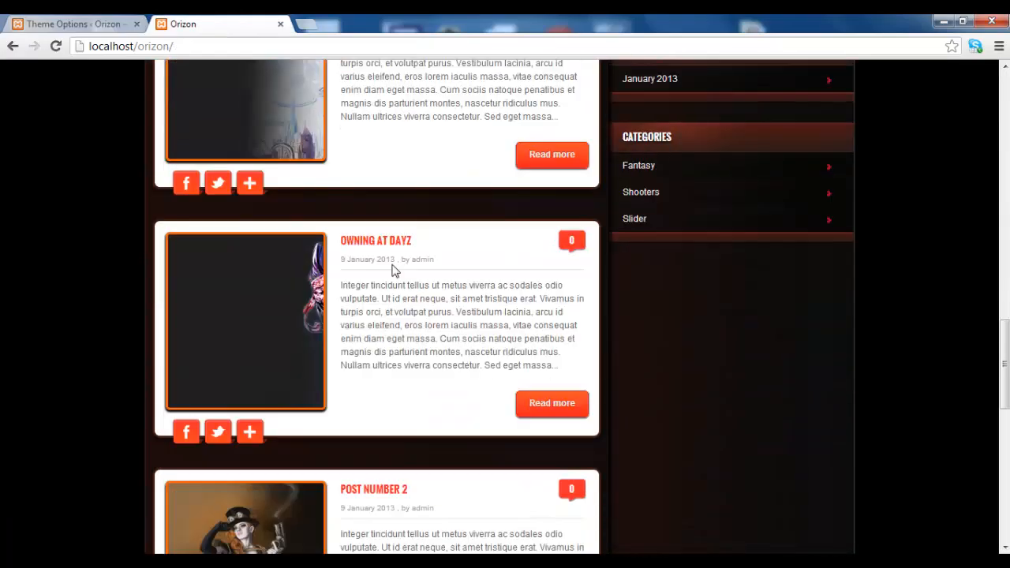
scroll("down", 3)
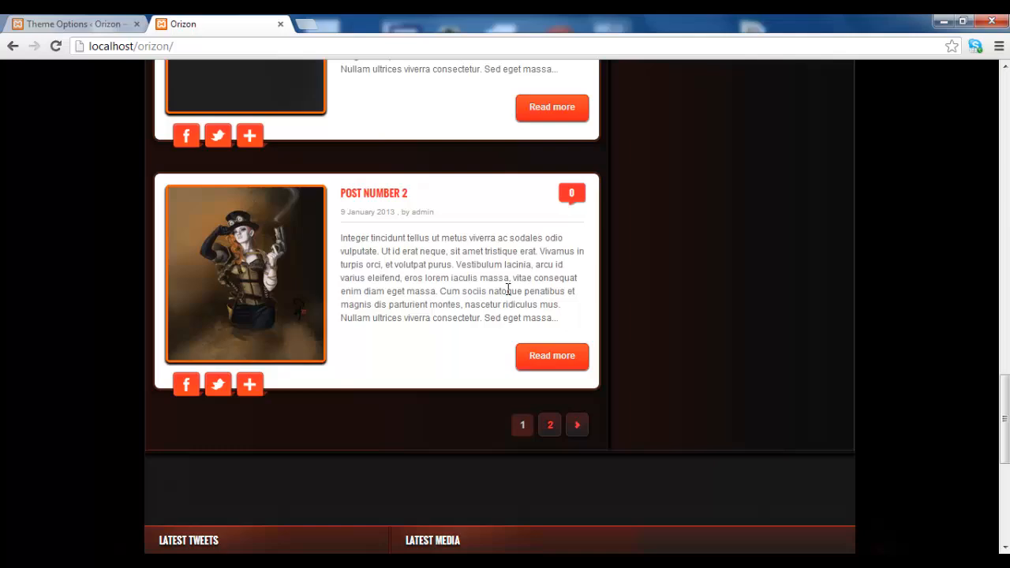
mouse_move(395, 349)
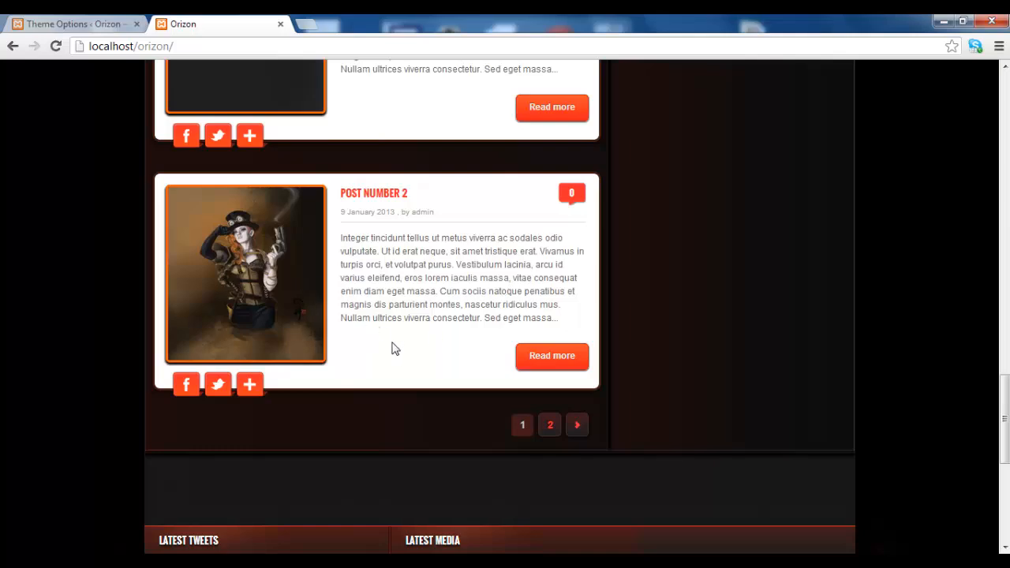
mouse_move(432, 343)
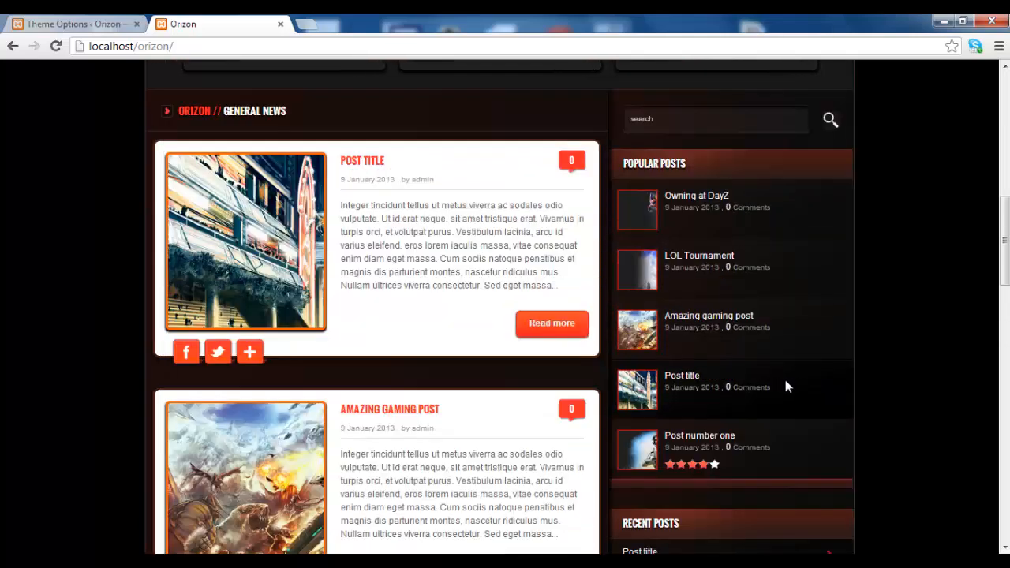
mouse_move(890, 175)
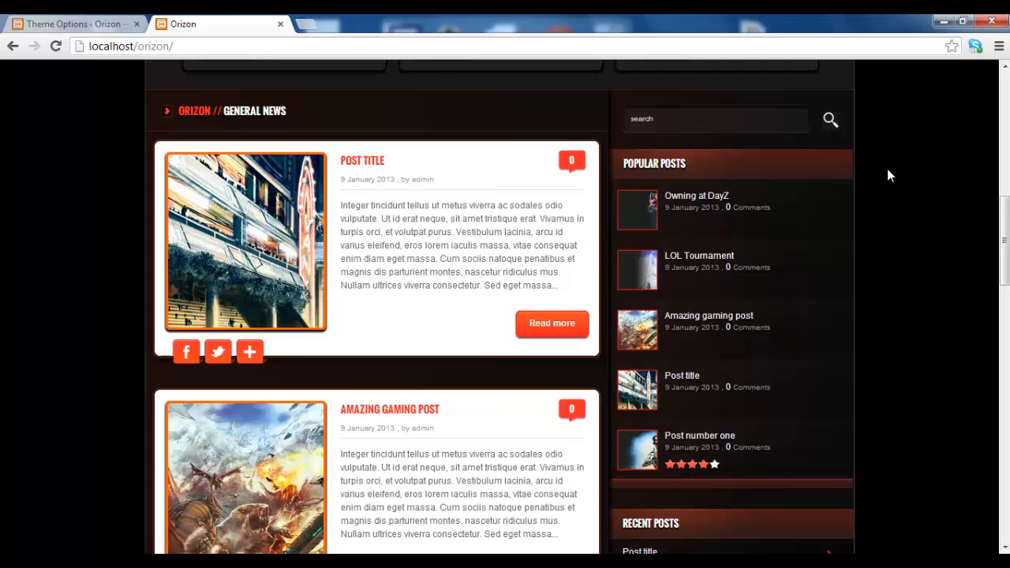
scroll("down", 3)
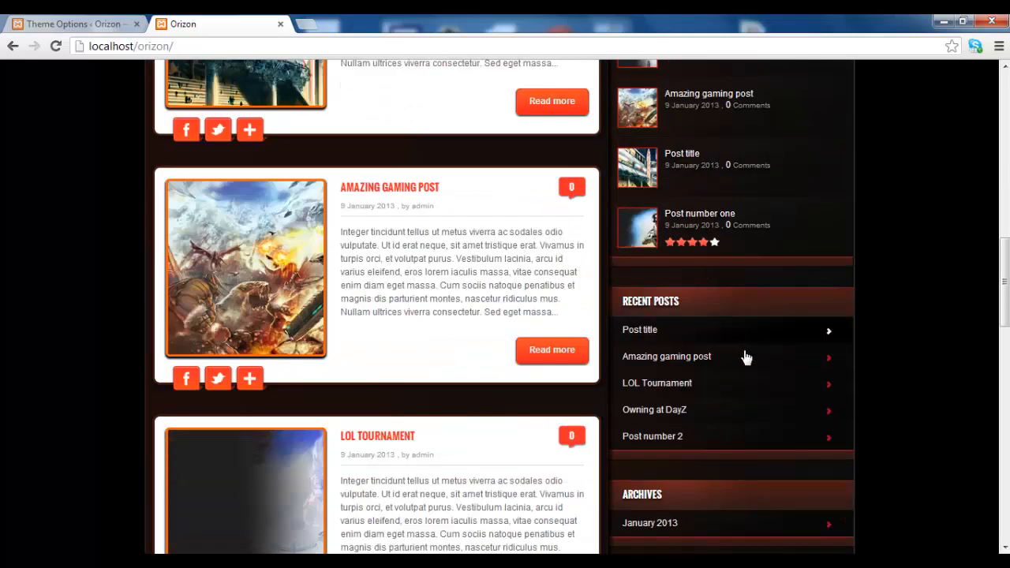
scroll("down", 3)
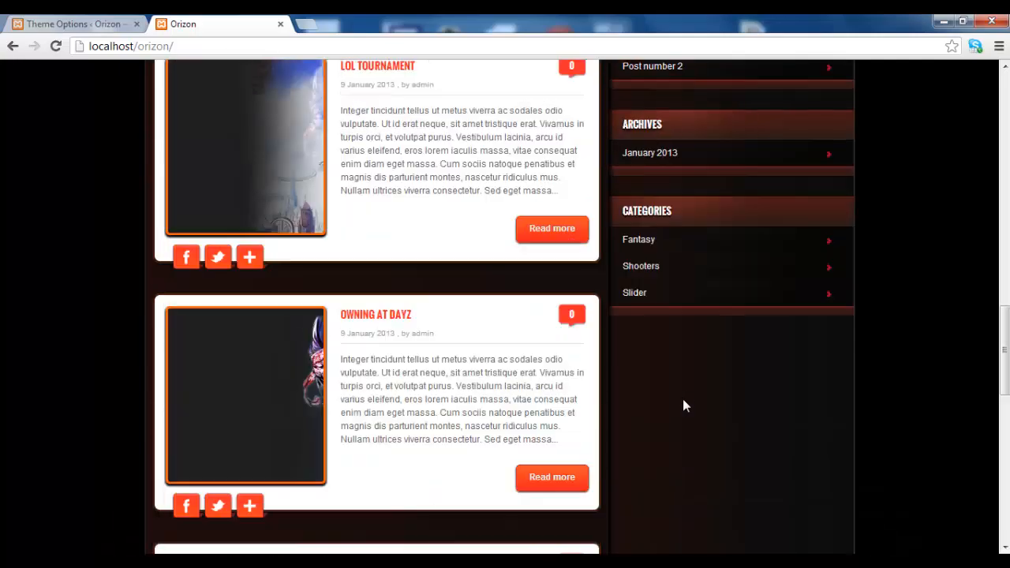
scroll("up", 3)
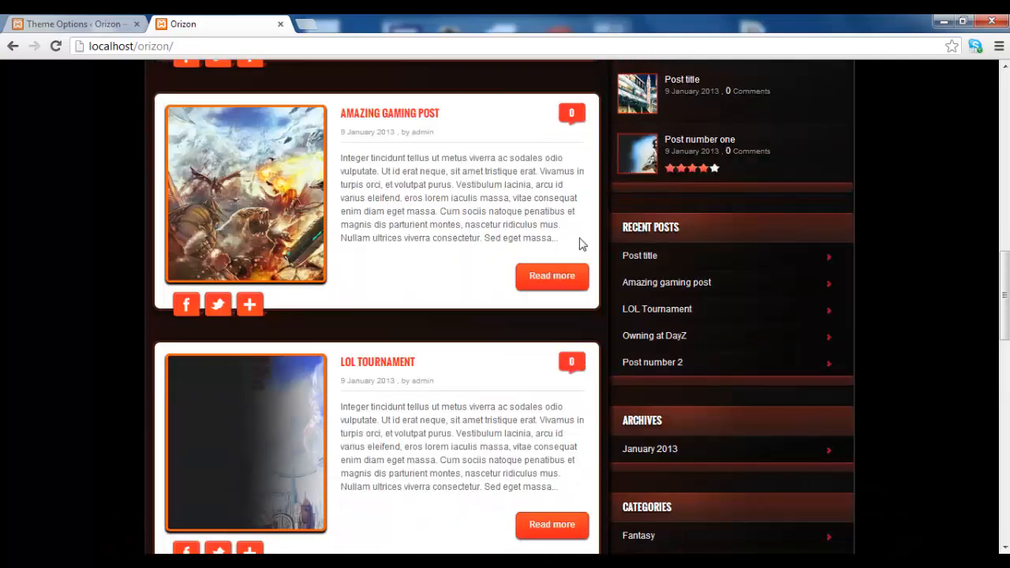
scroll("down", 3)
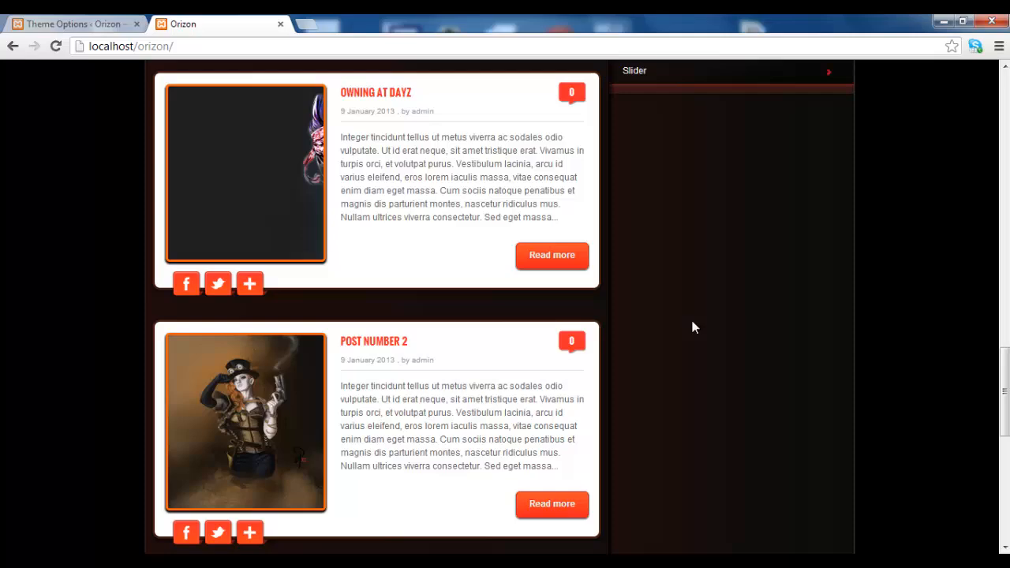
scroll("down", 3)
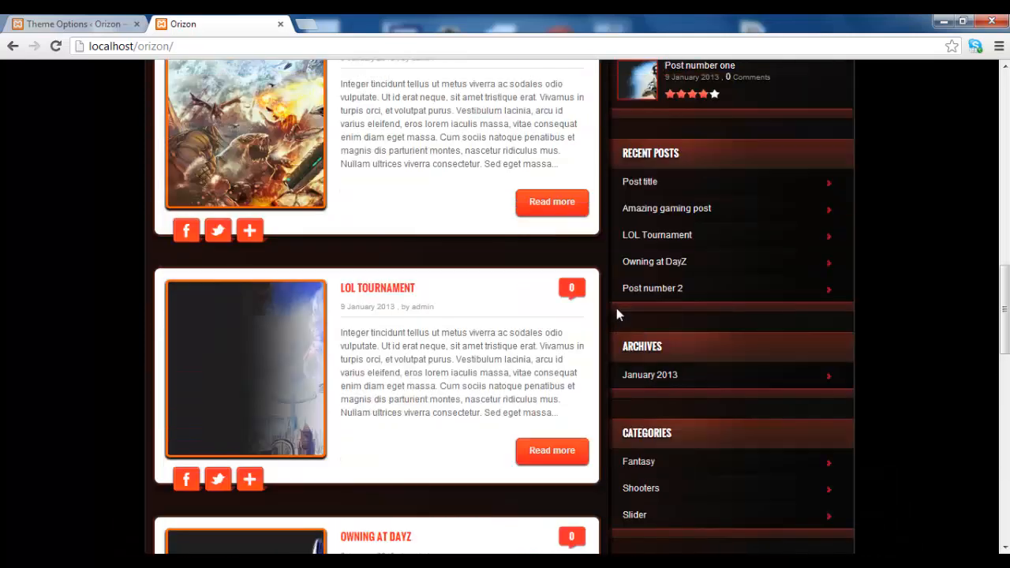
left_click(71, 24)
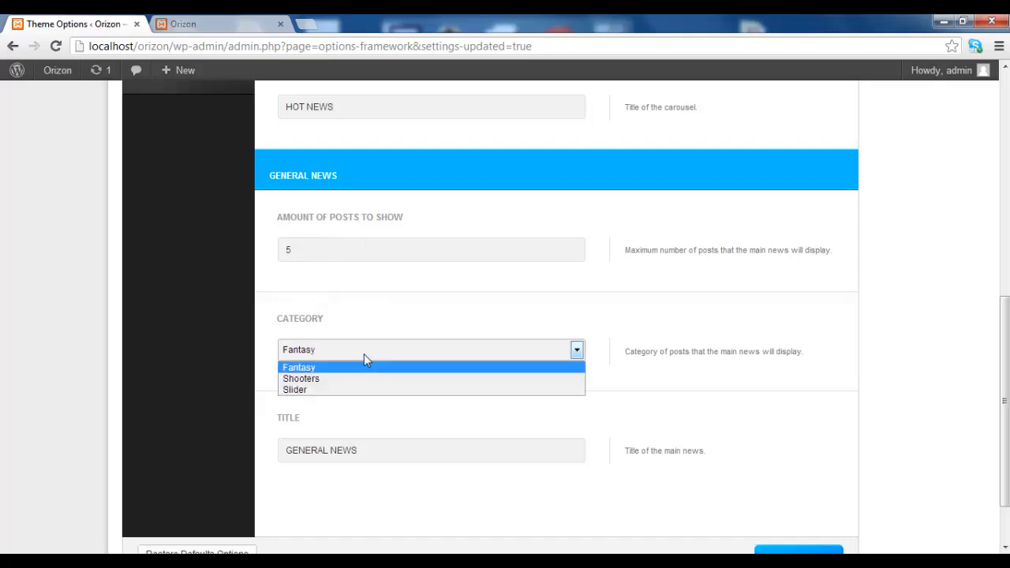
mouse_move(335, 379)
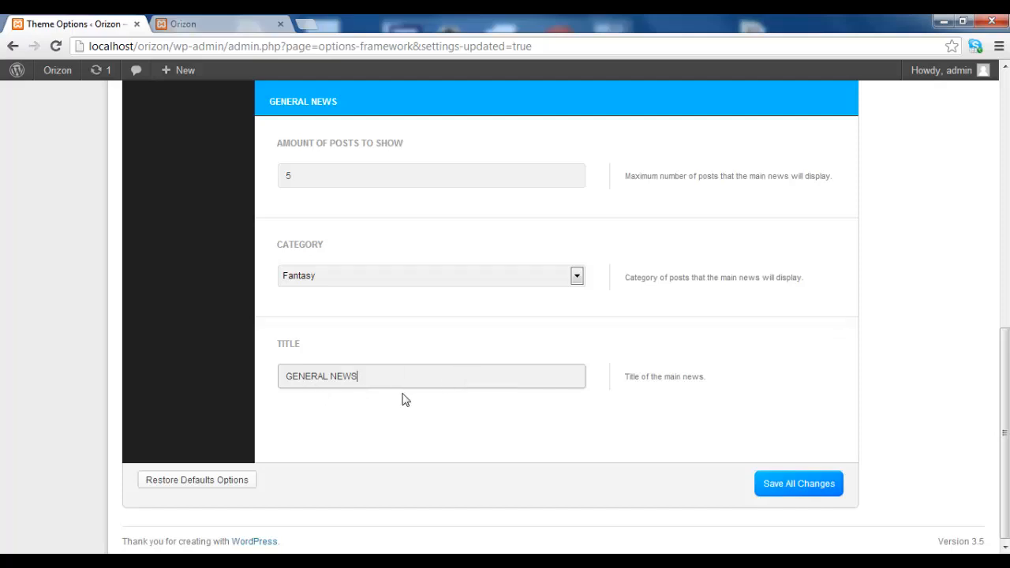
mouse_move(395, 409)
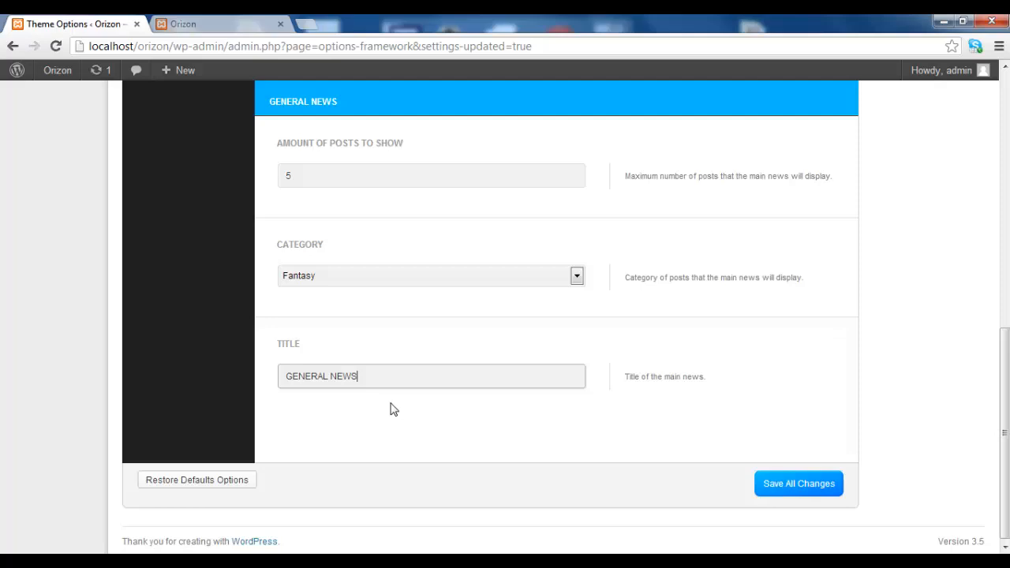
Step: Replace GENERAL with 'latests' so the General News title reads 'latests NEWS'
double_click(307, 375)
type("latests")
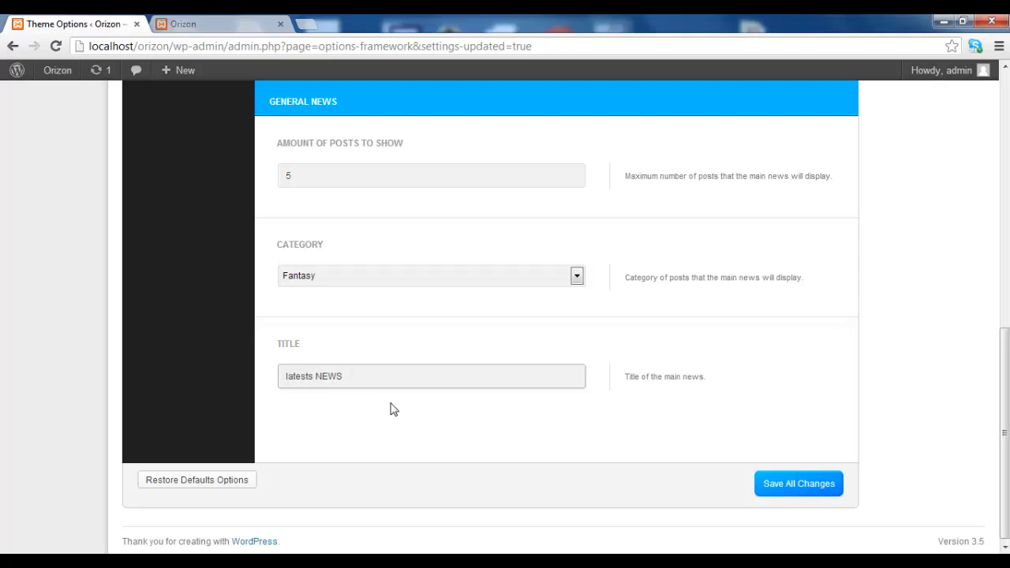
left_click(319, 376)
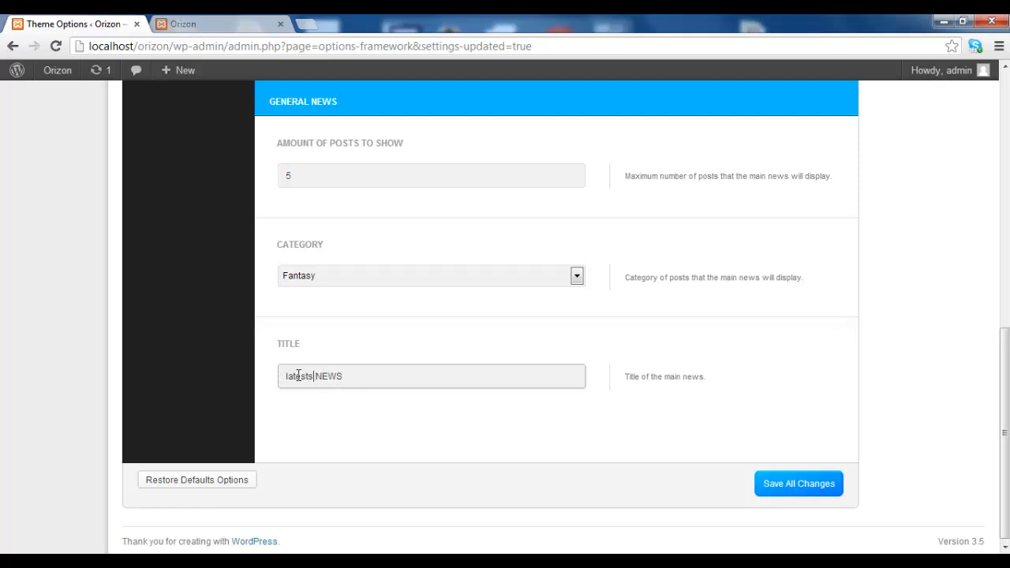
mouse_move(294, 364)
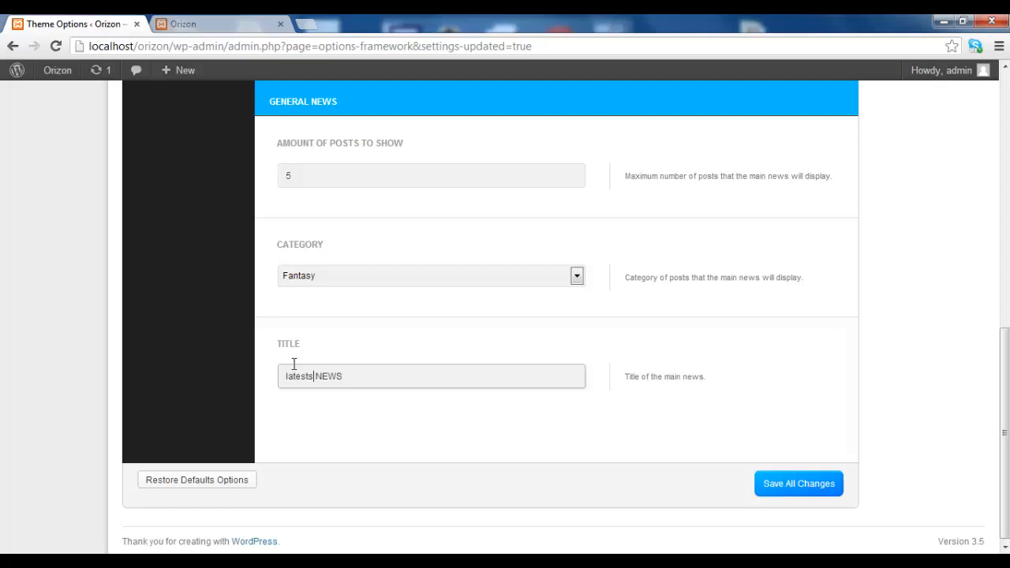
mouse_move(412, 386)
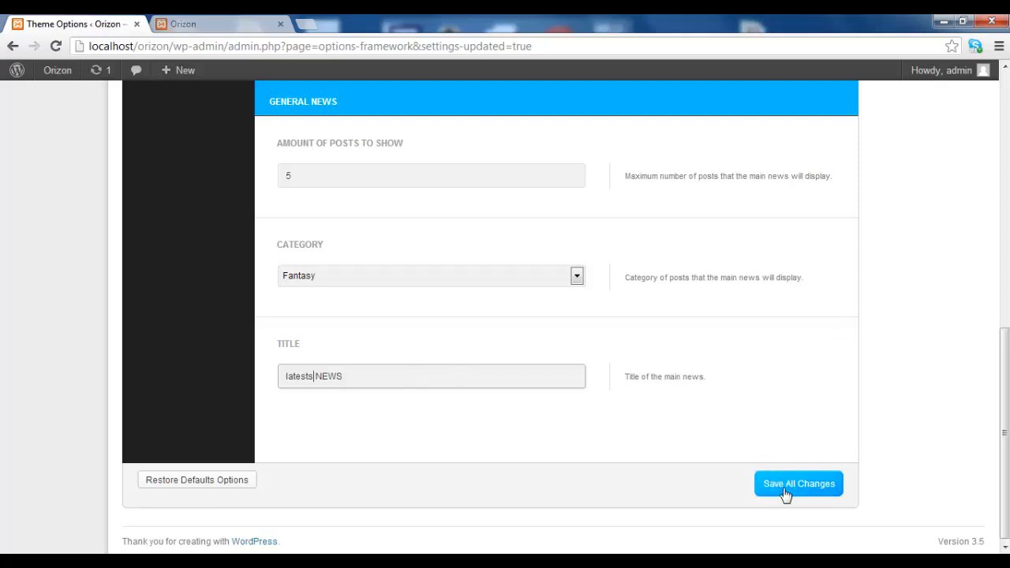
mouse_move(294, 338)
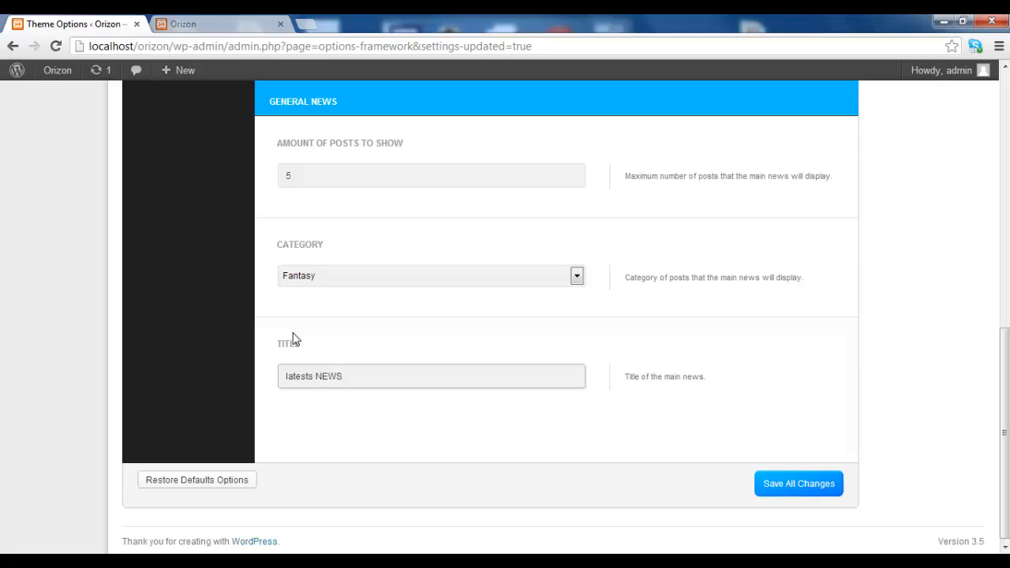
Step: Save the new title and confirm the live front page shows LATESTS NEWS
left_click(220, 23)
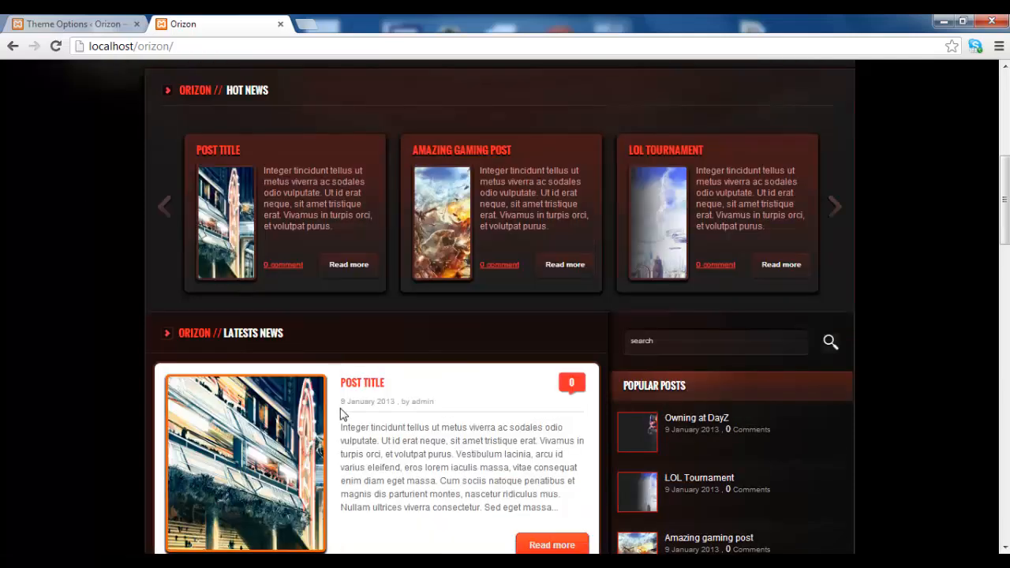
scroll("down", 3)
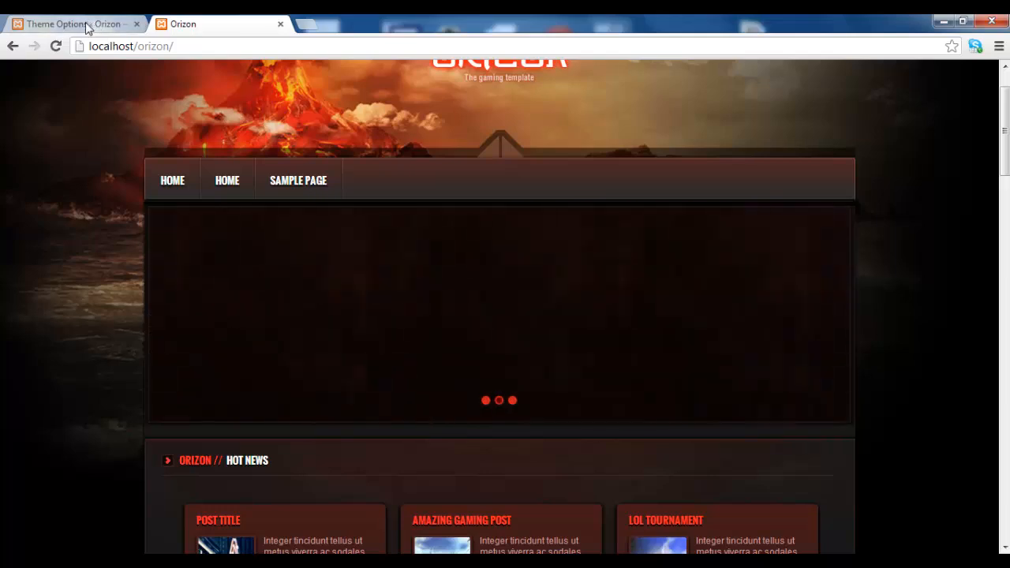
Step: Set the Orizon Slider Type to Tab slider options, with Slider as post category
left_click(71, 24)
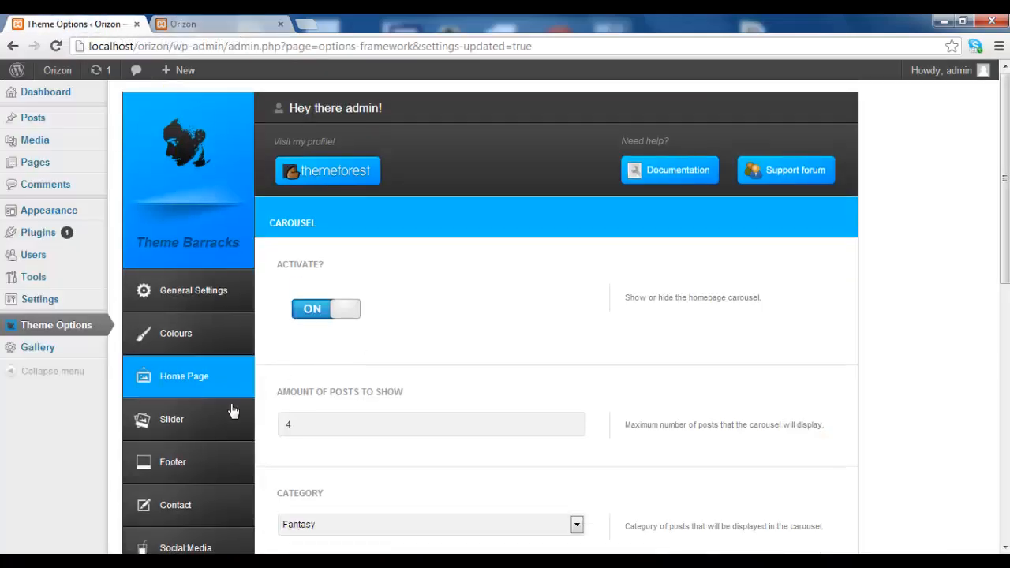
left_click(172, 419)
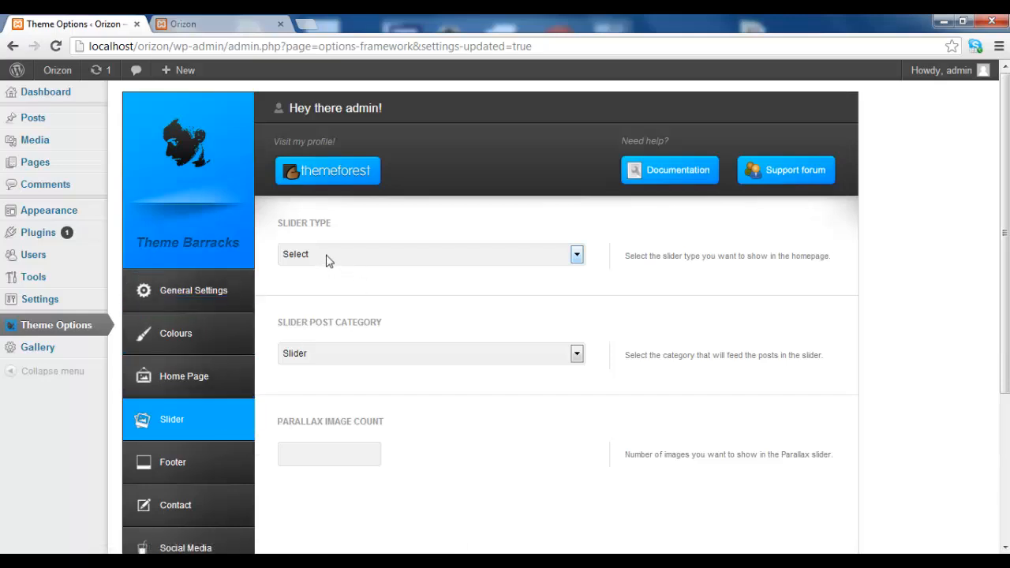
left_click(430, 253)
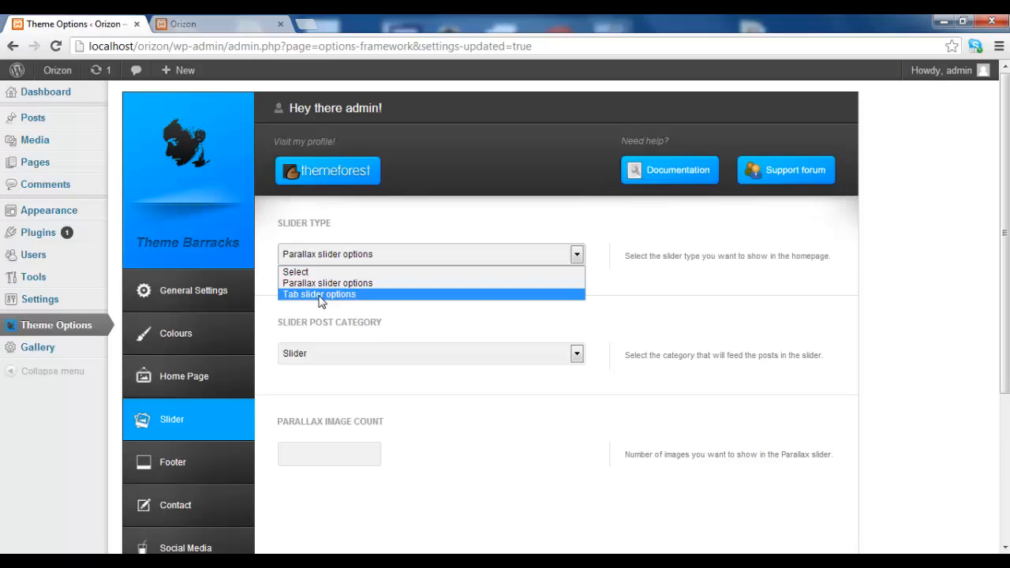
left_click(319, 294)
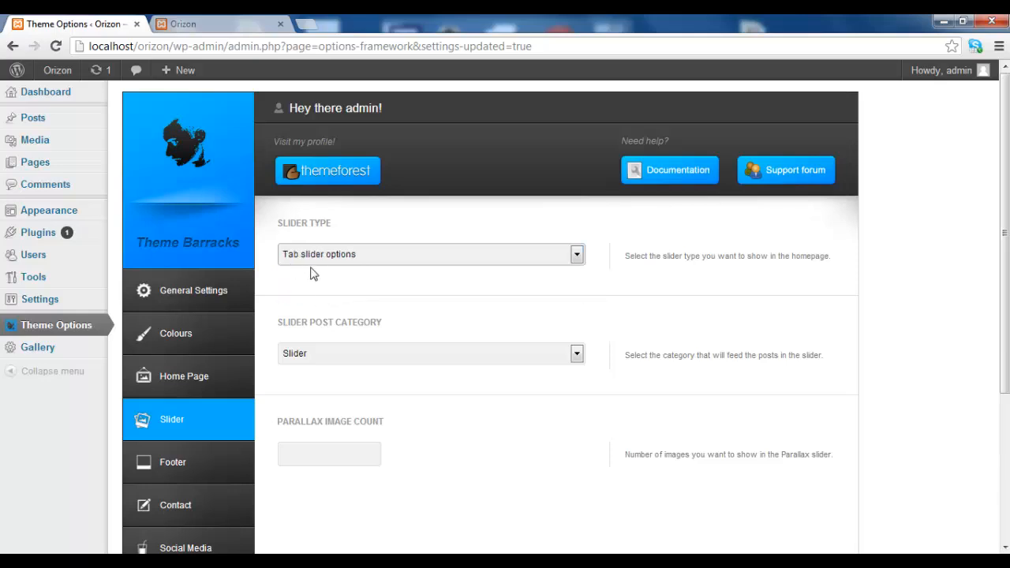
mouse_move(328, 262)
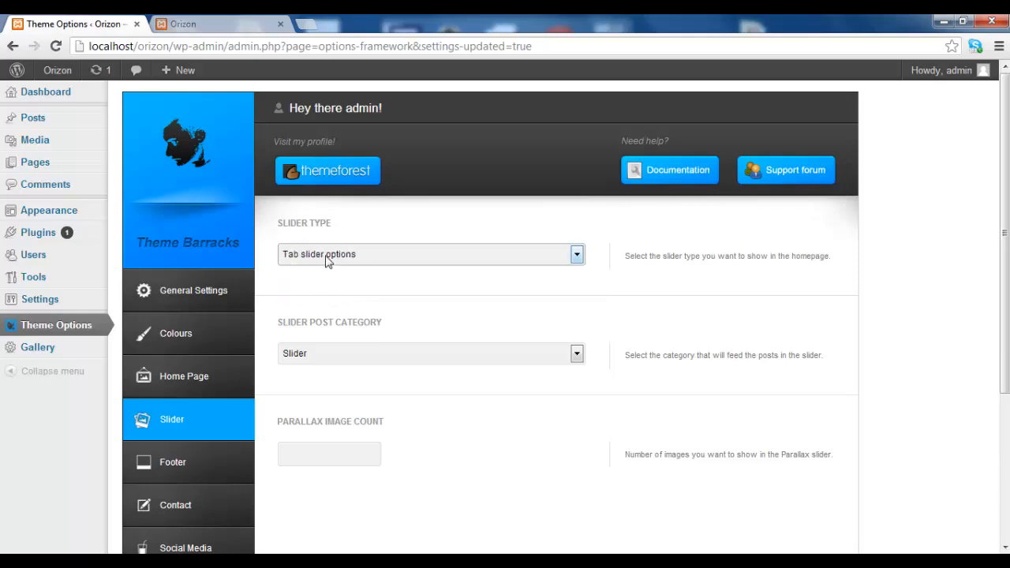
mouse_move(301, 259)
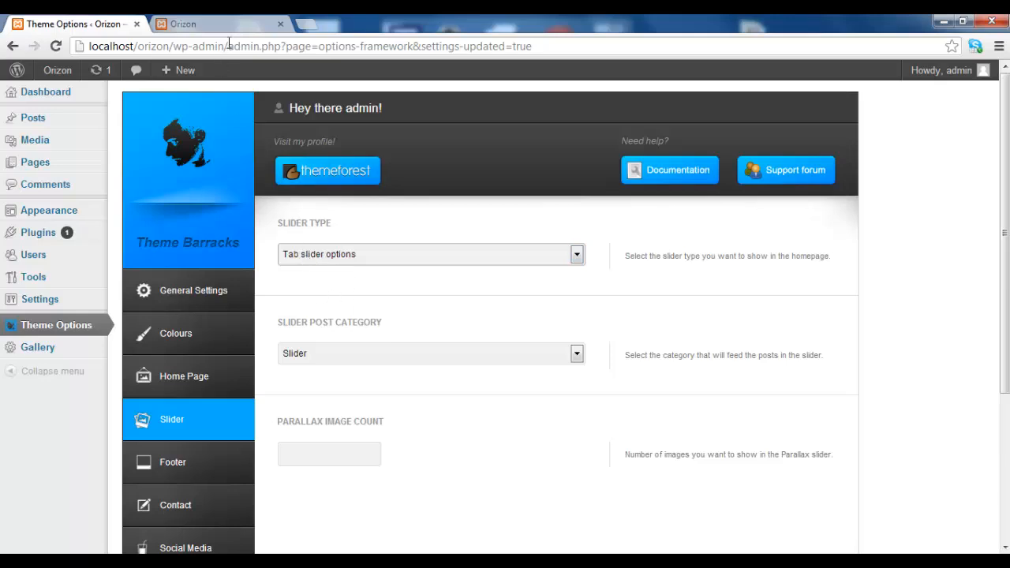
mouse_move(282, 178)
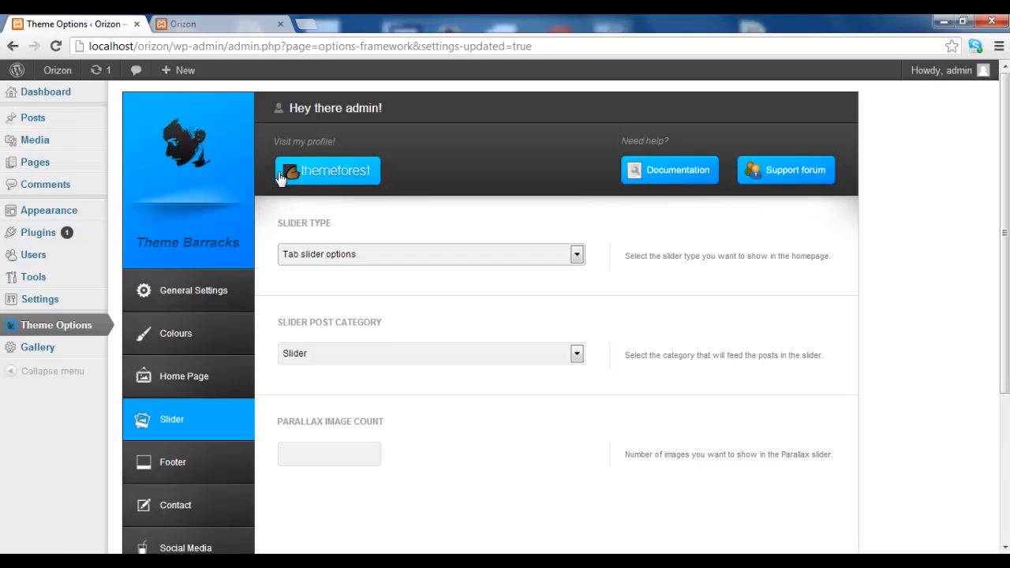
mouse_move(377, 375)
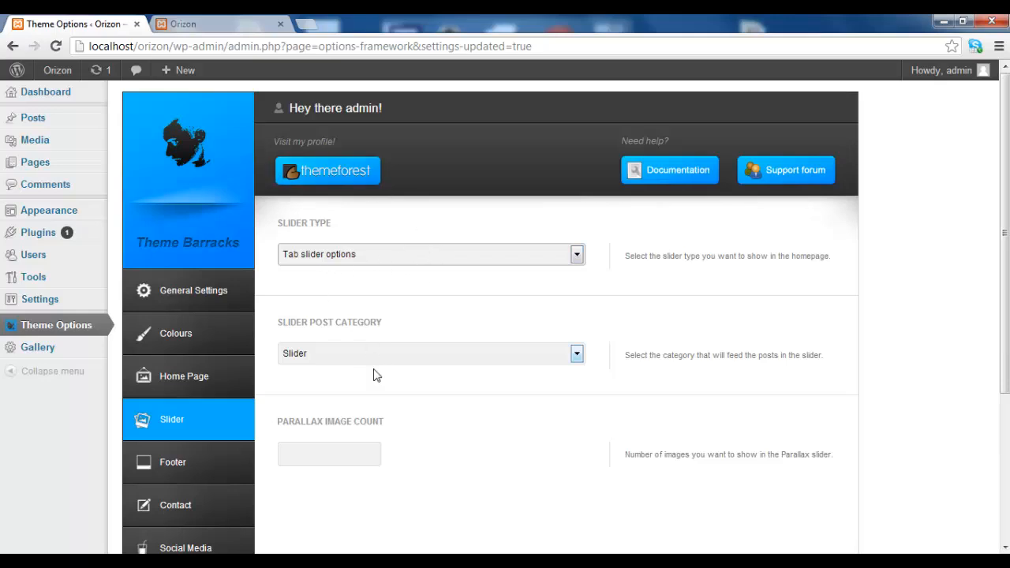
scroll("down", 3)
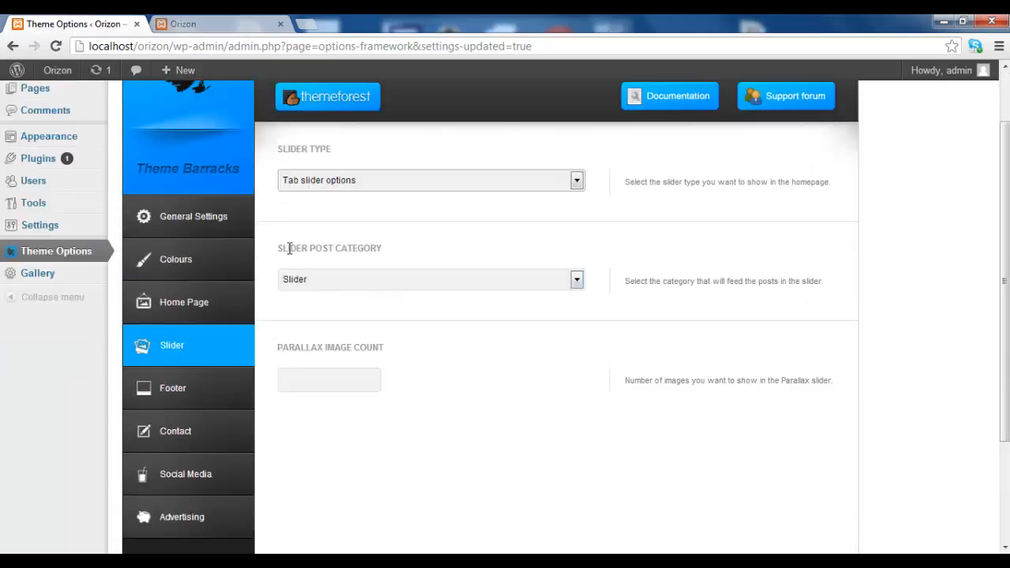
mouse_move(382, 295)
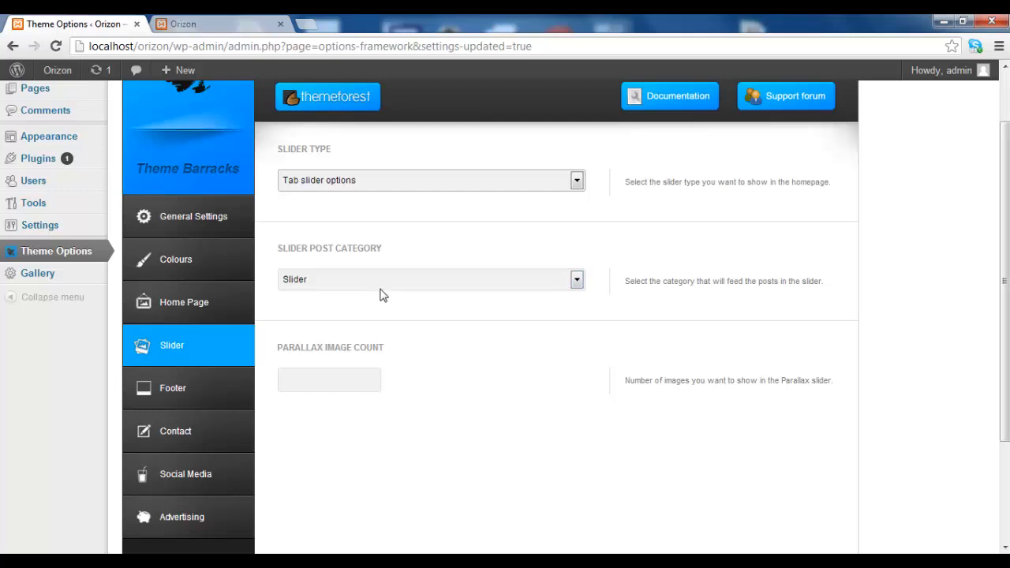
mouse_move(312, 265)
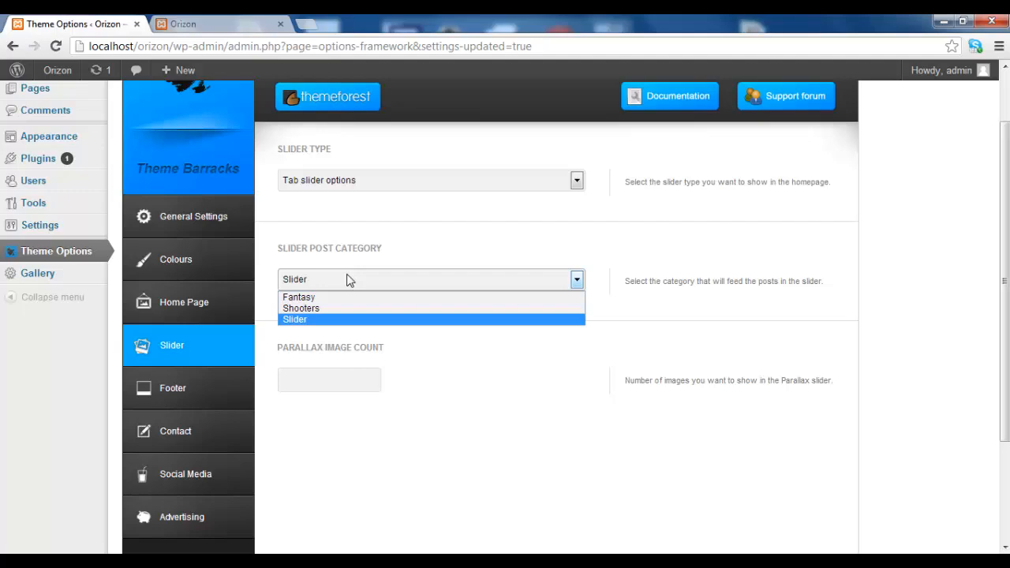
mouse_move(355, 287)
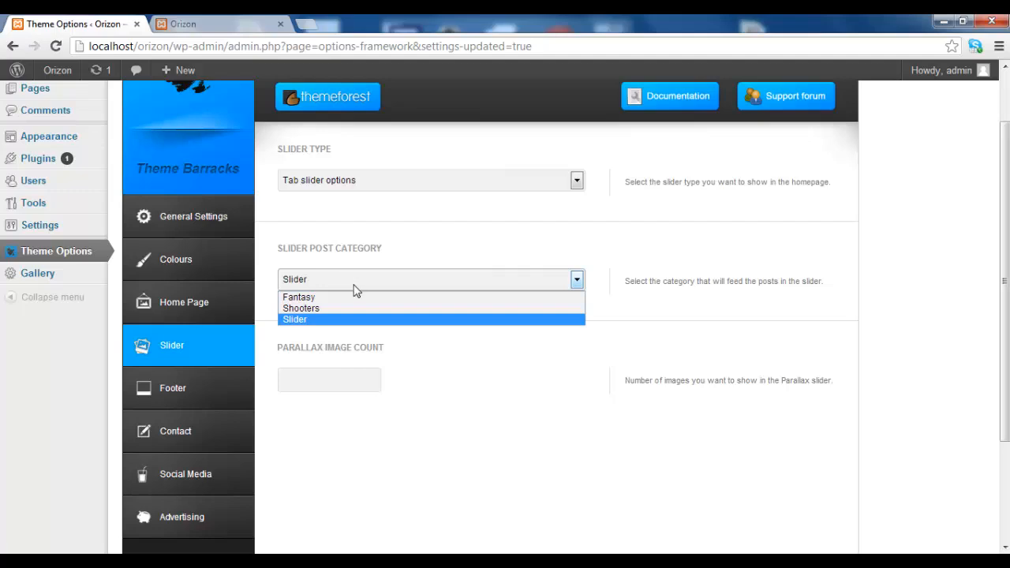
mouse_move(403, 321)
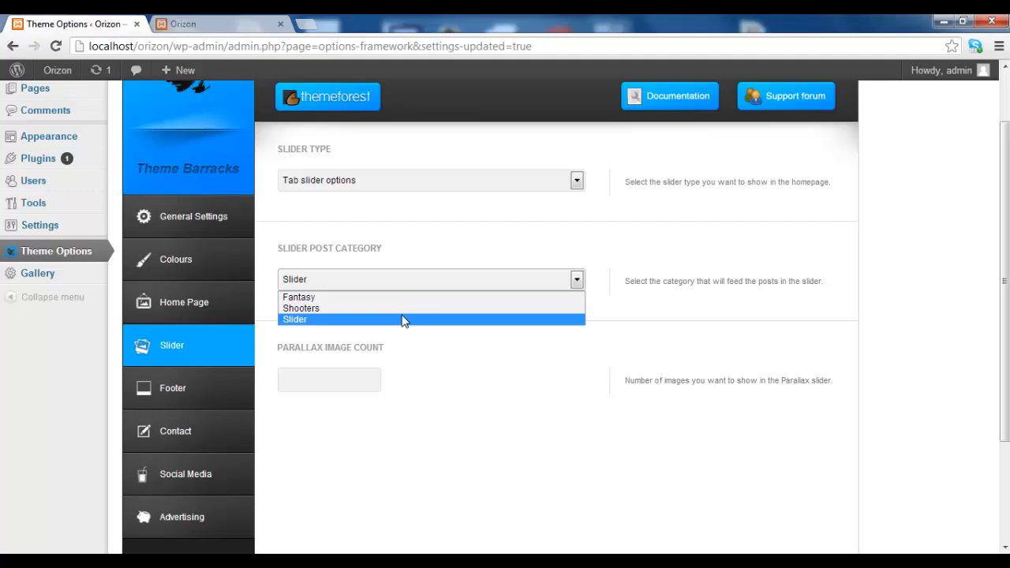
mouse_move(393, 328)
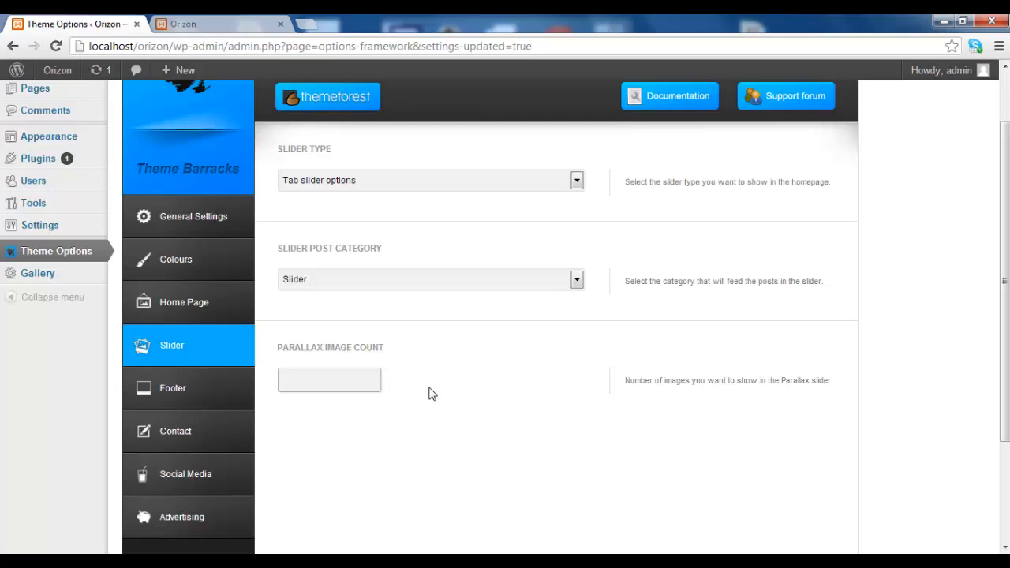
mouse_move(419, 371)
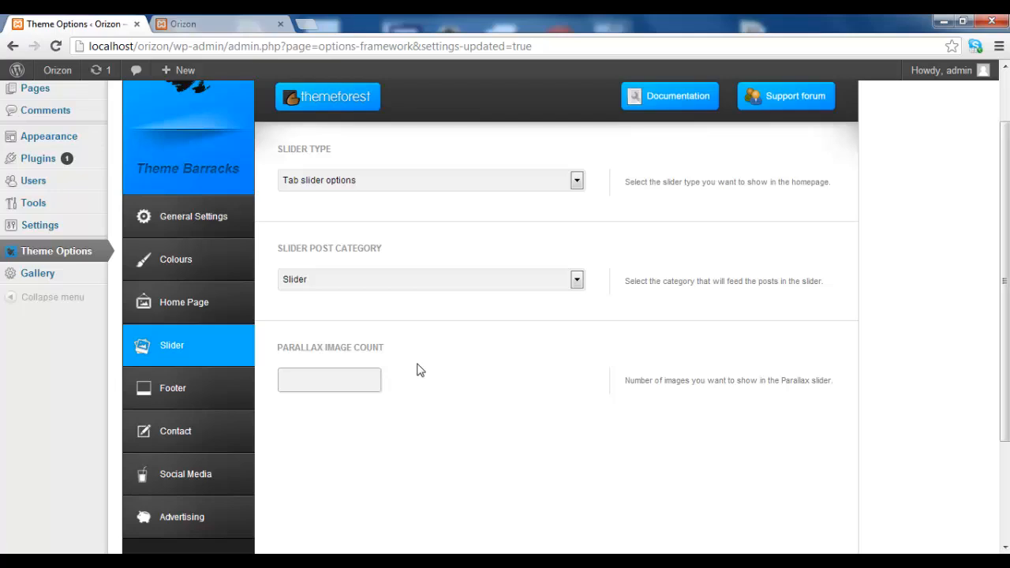
Step: Keep Slider Type as Tab slider options, save all changes, and view the Orizon home page
left_click(431, 180)
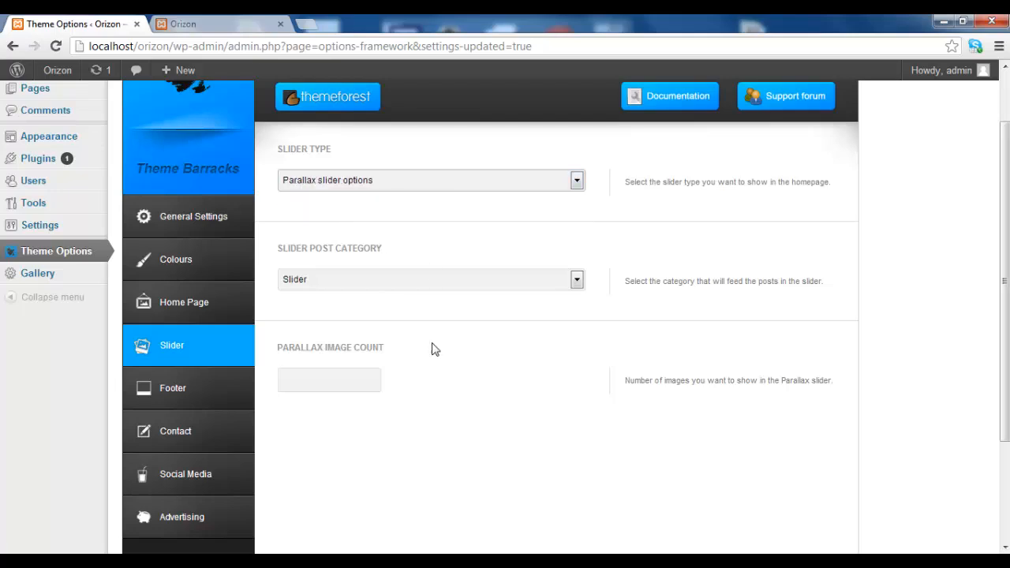
mouse_move(389, 357)
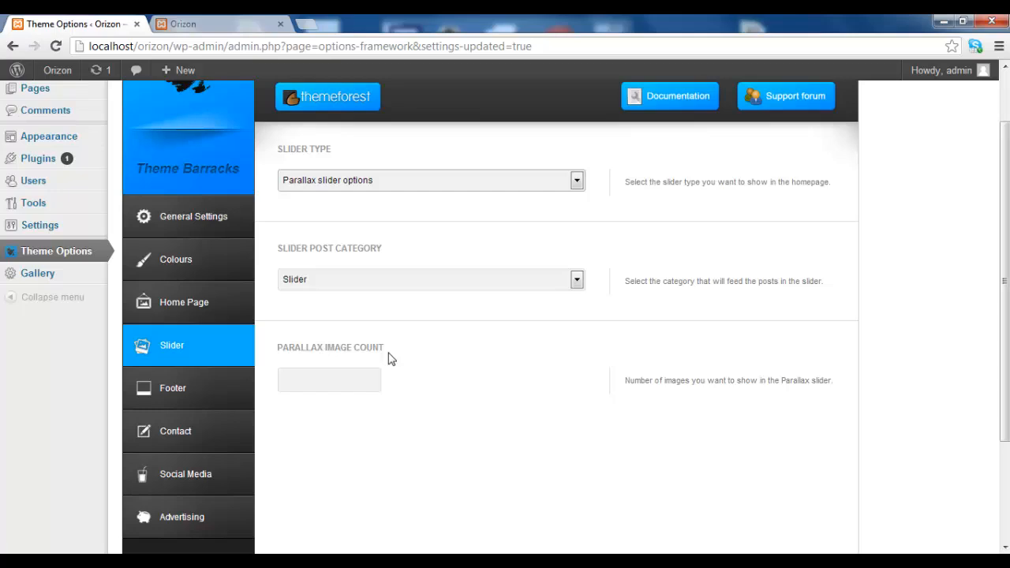
mouse_move(355, 235)
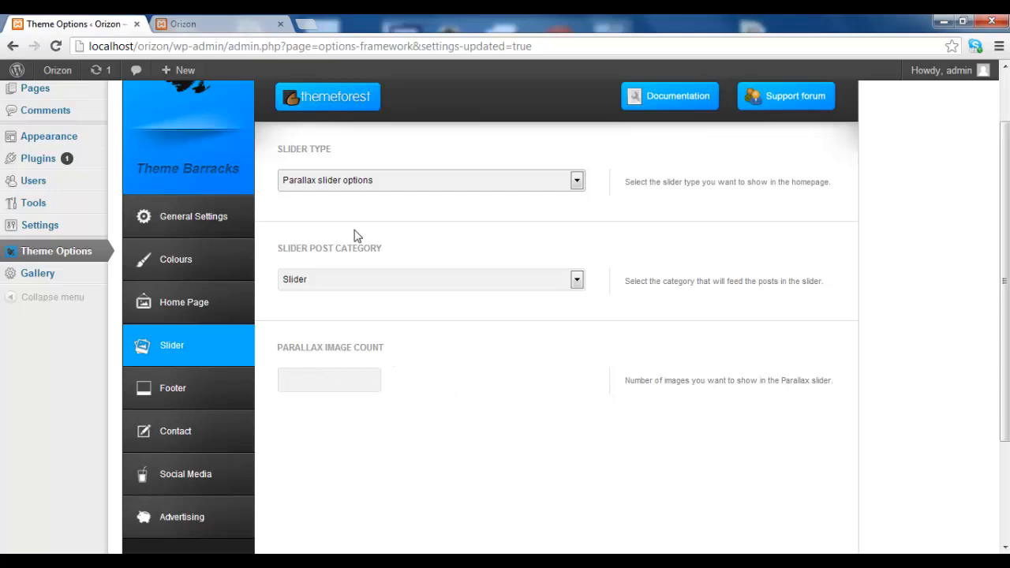
left_click(431, 180)
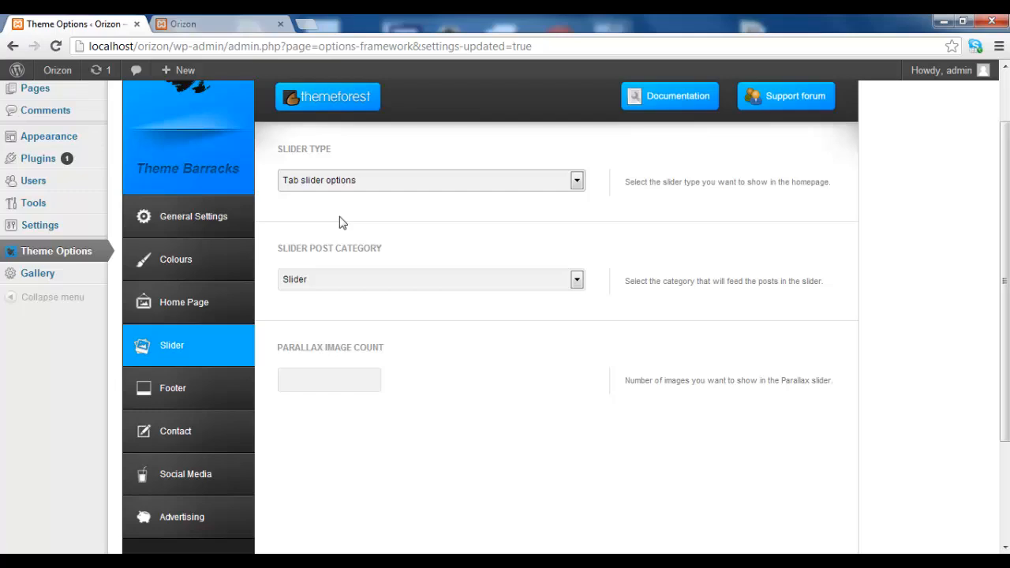
mouse_move(410, 367)
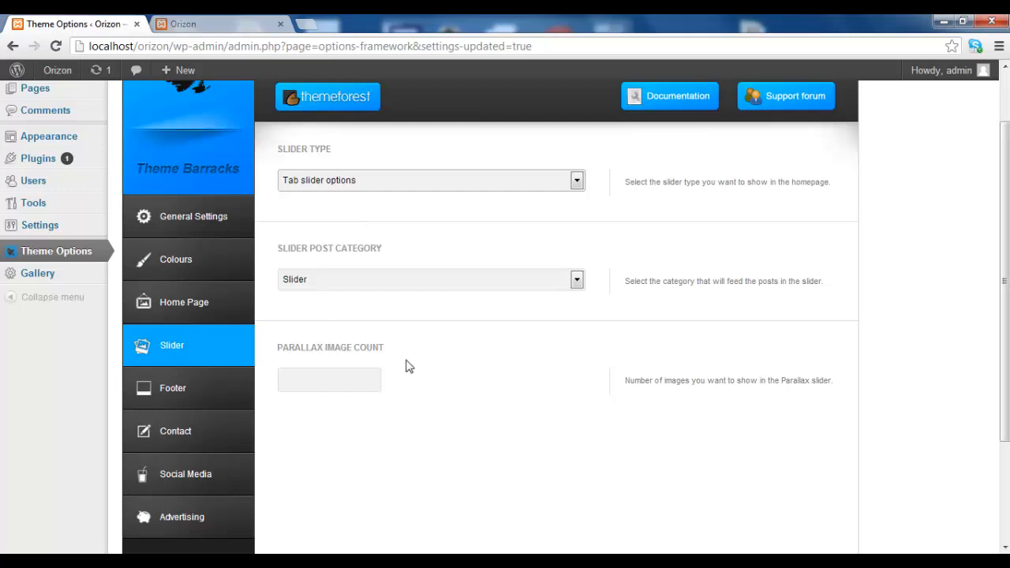
mouse_move(416, 371)
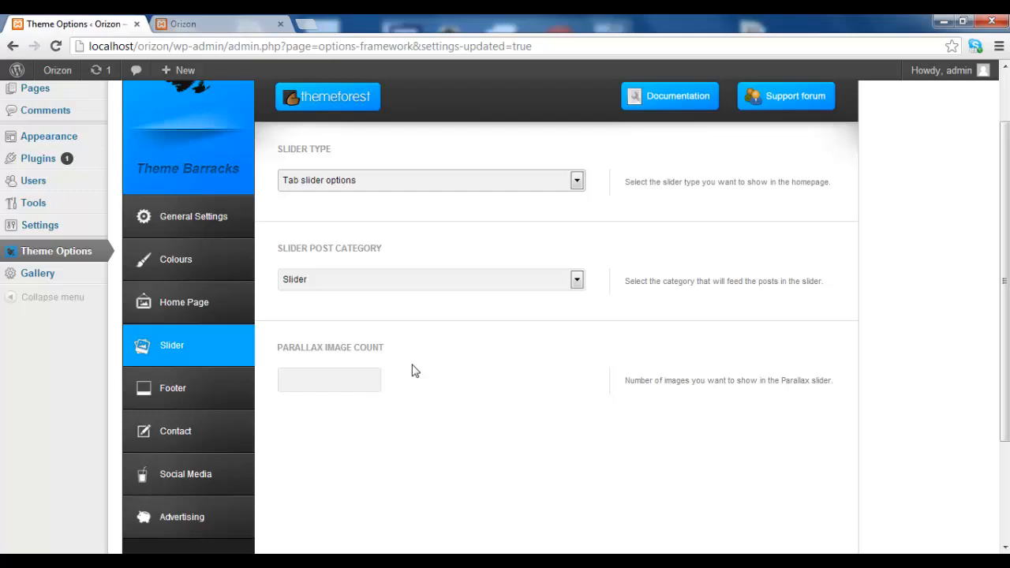
mouse_move(402, 403)
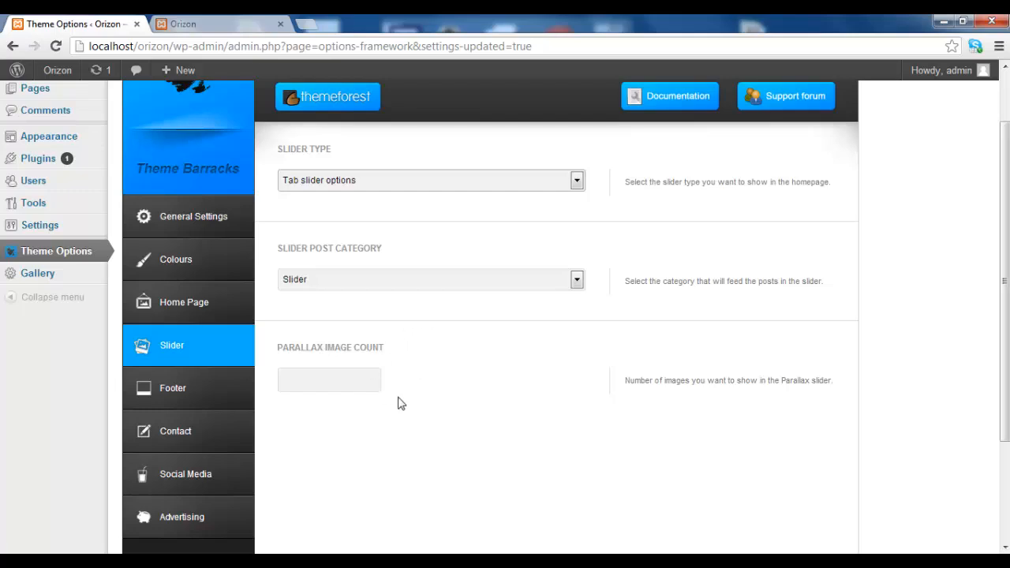
scroll("down", 3)
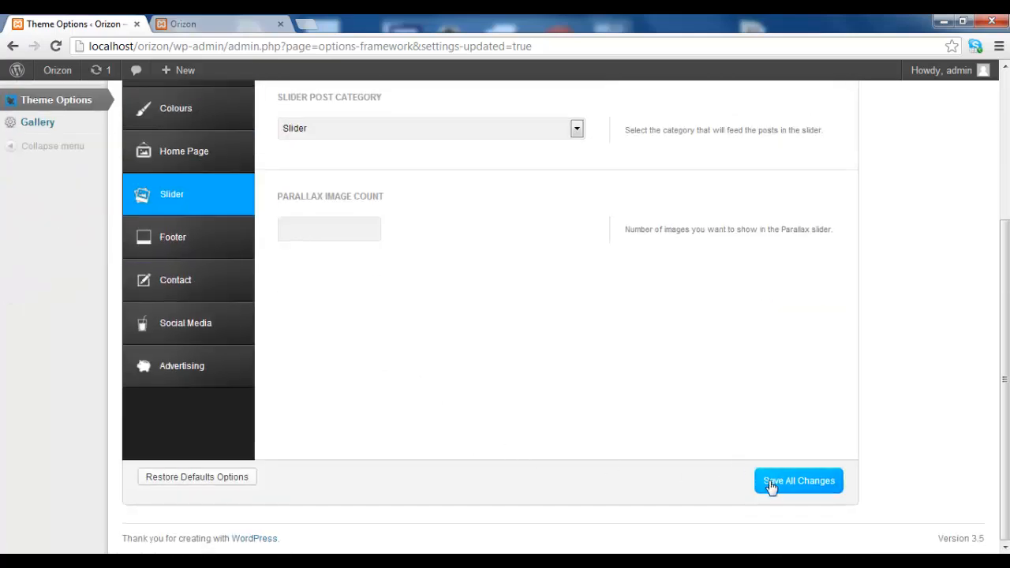
left_click(798, 481)
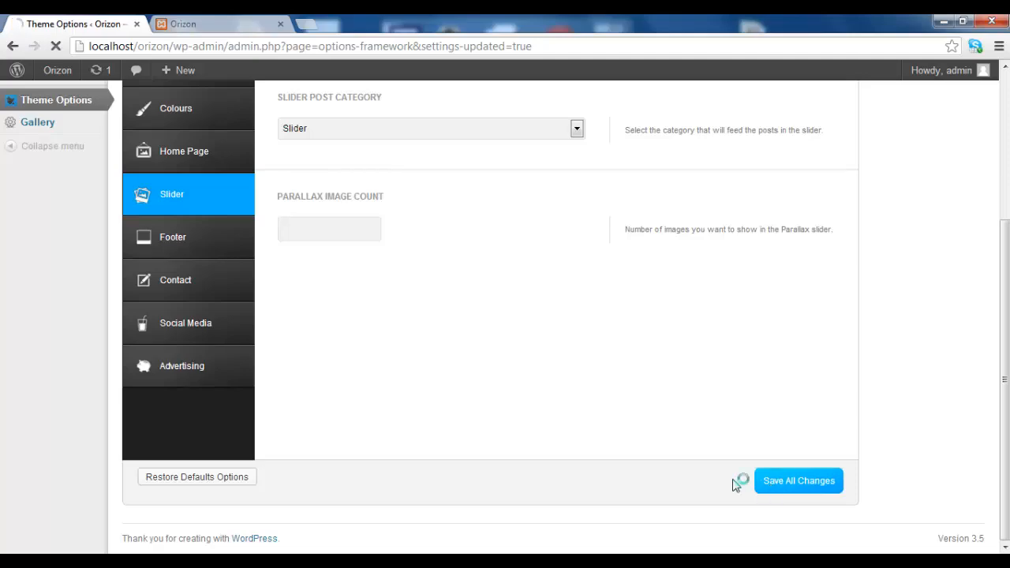
left_click(798, 481)
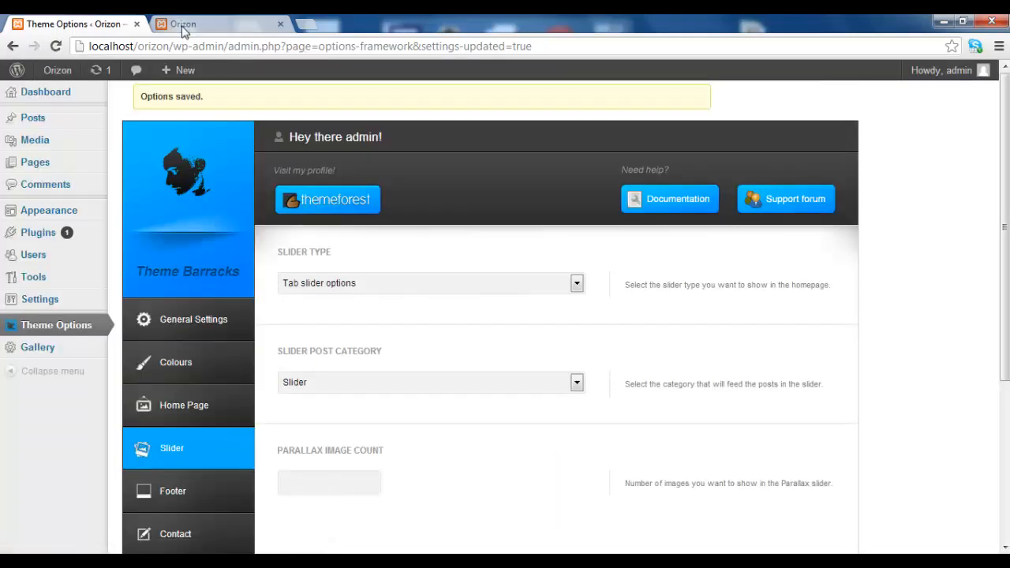
left_click(217, 24)
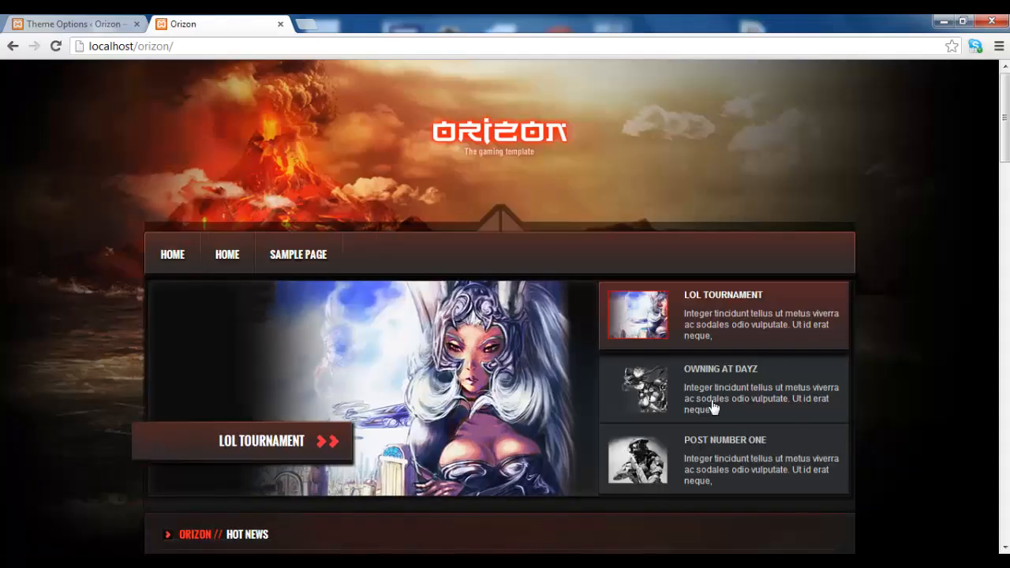
mouse_move(376, 391)
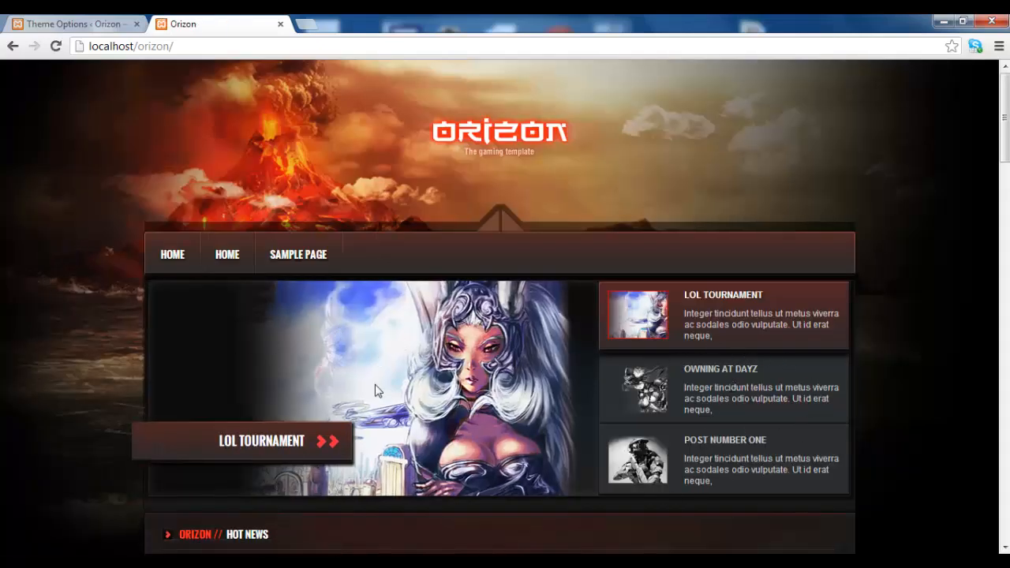
Step: Look over the three-tab slider on the Orizon site, then return to Theme Options
left_click(722, 387)
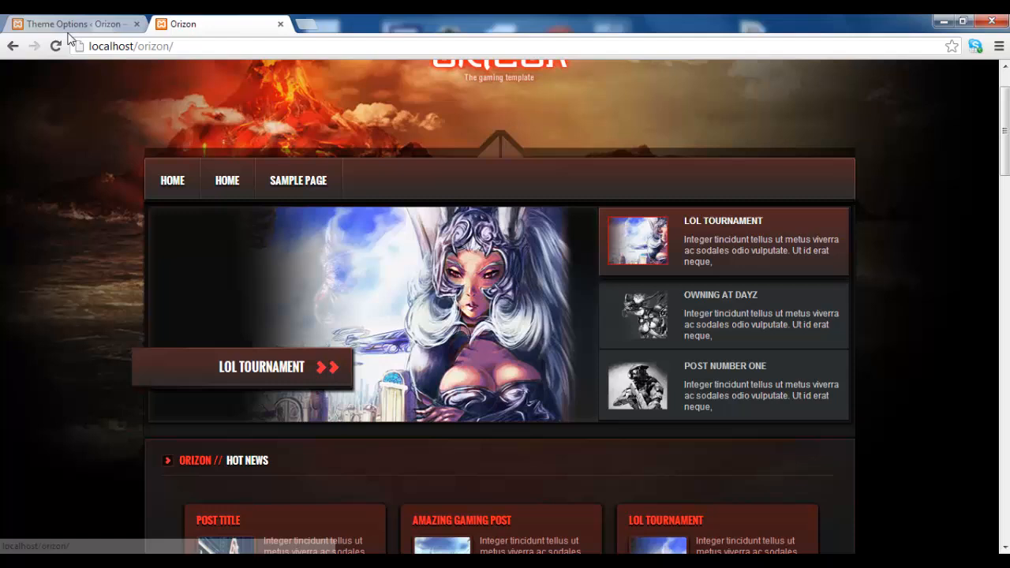
left_click(75, 24)
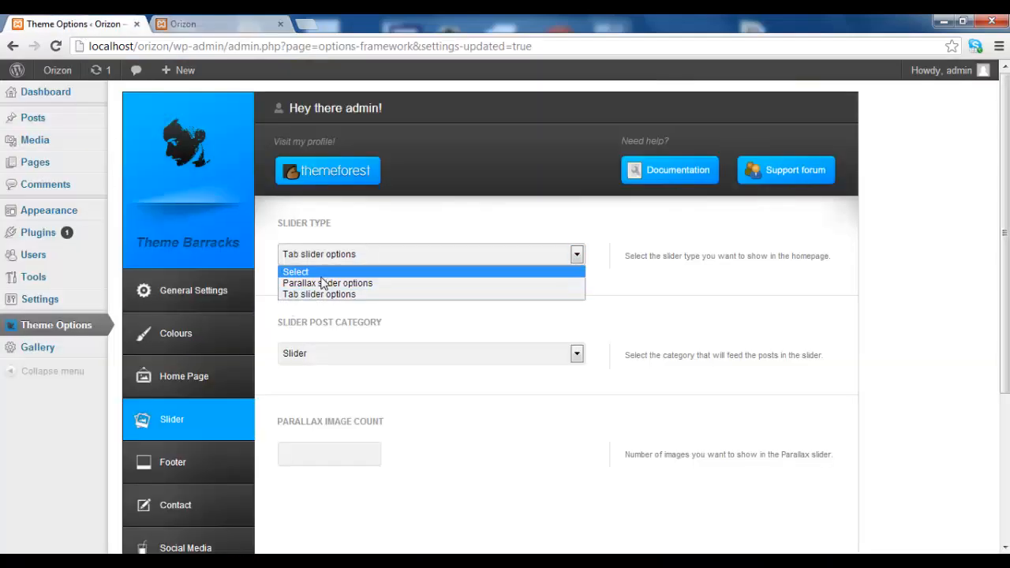
Step: Set Slider Type to Parallax slider options with Parallax Image Count 2, save, and view the home page
left_click(327, 282)
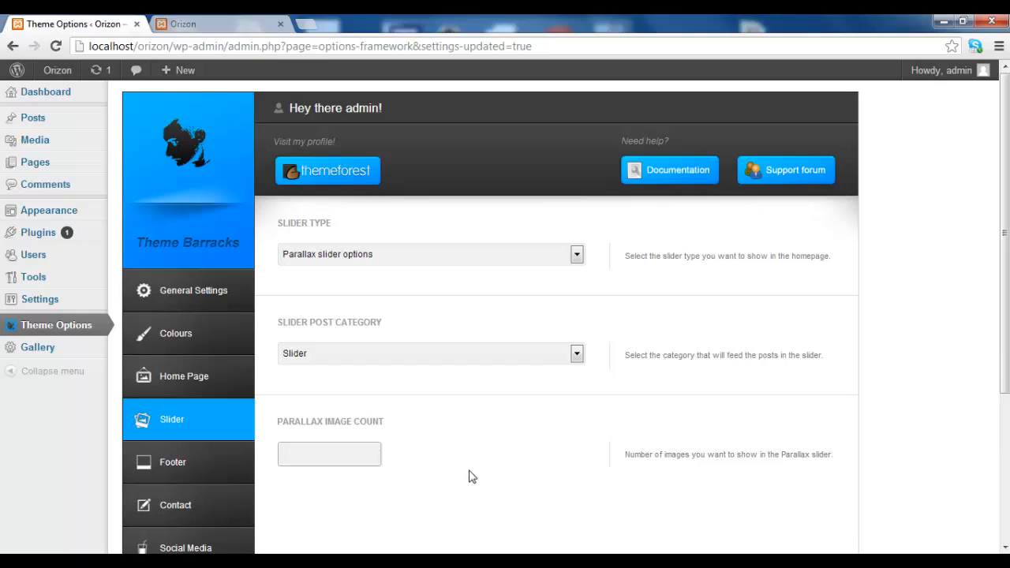
type("3")
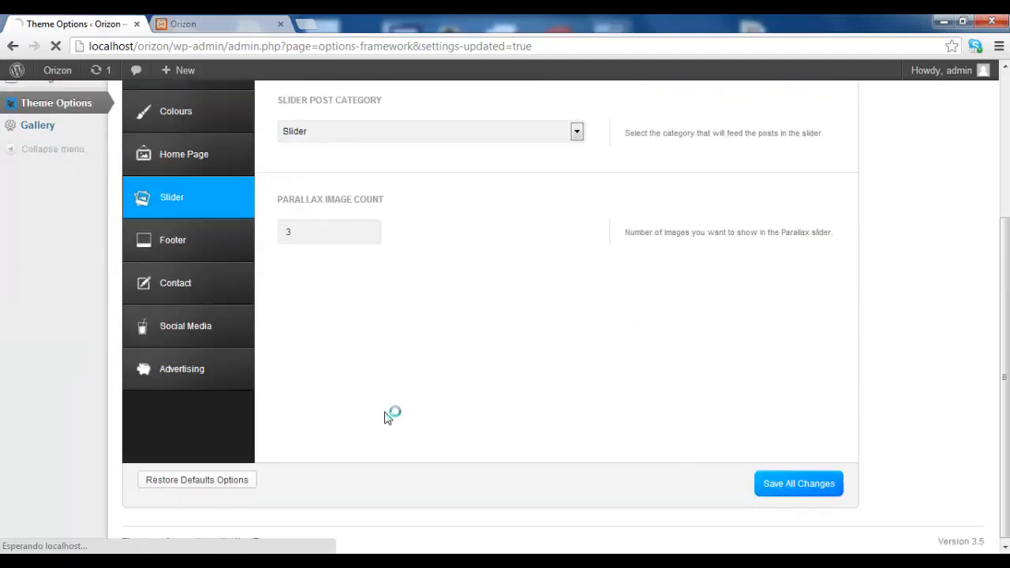
left_click(217, 24)
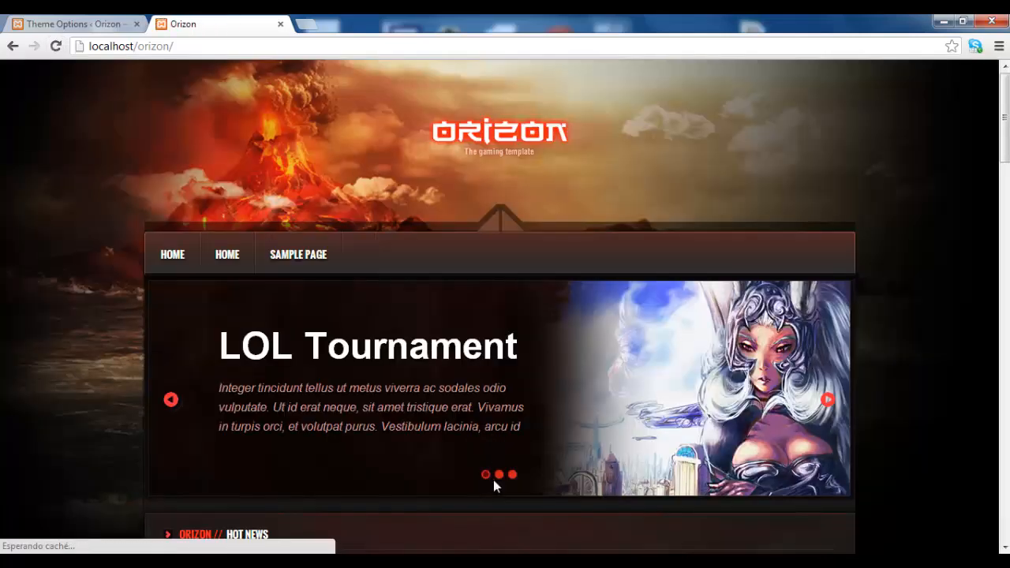
scroll("down", 3)
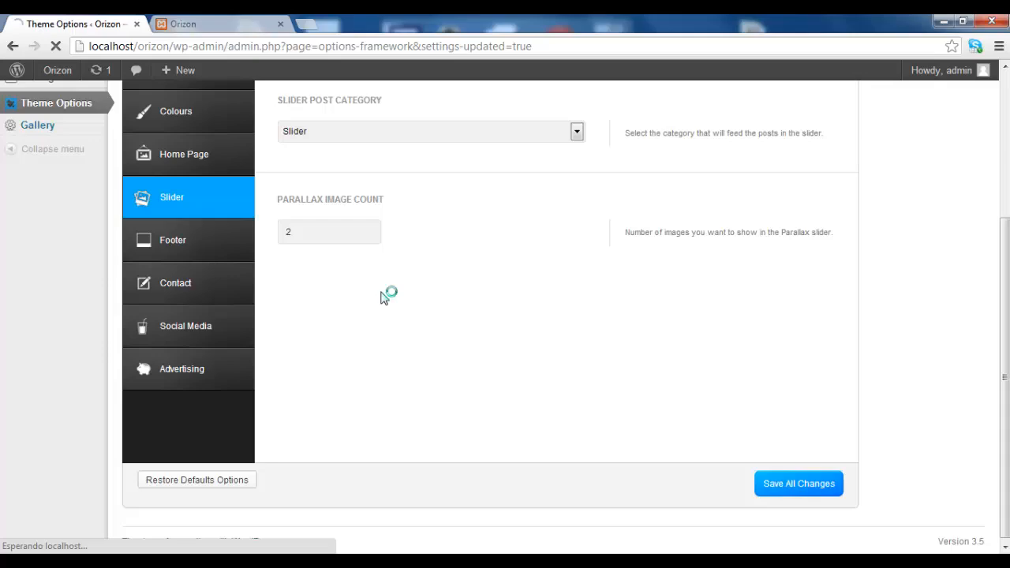
left_click(221, 24)
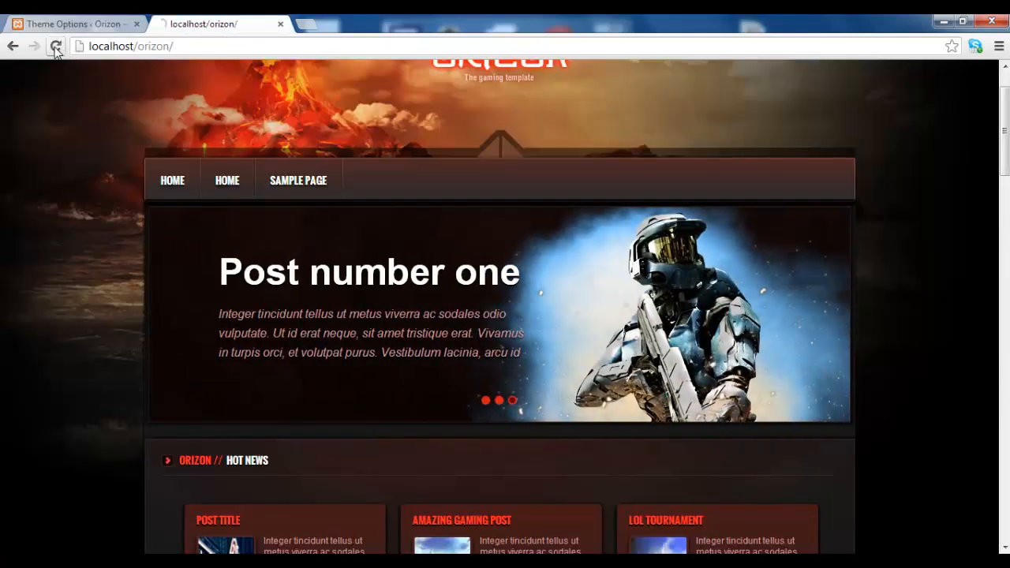
Step: Reload the Orizon home page and show the second parallax slide, LOL Tournament
left_click(512, 401)
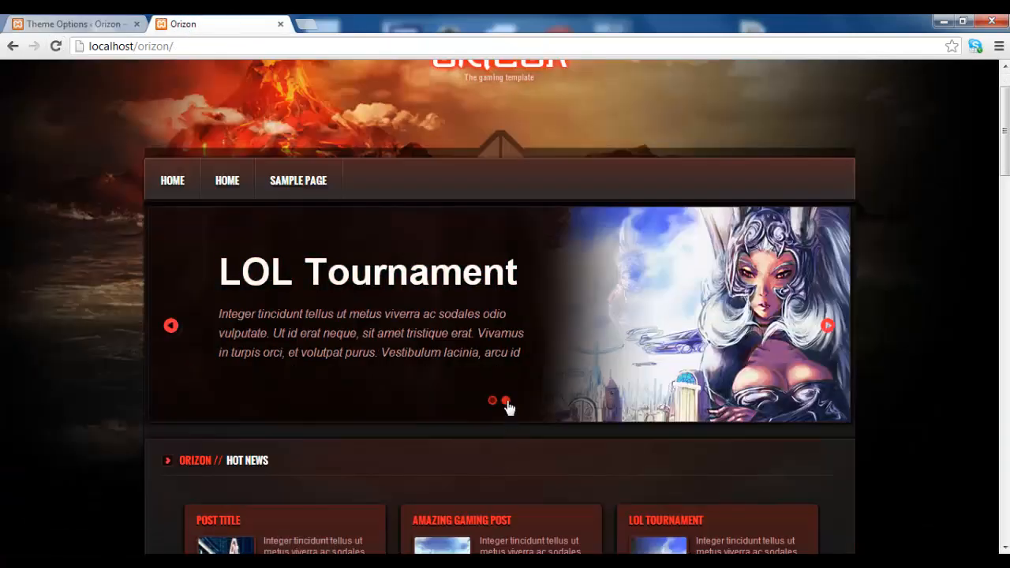
left_click(505, 402)
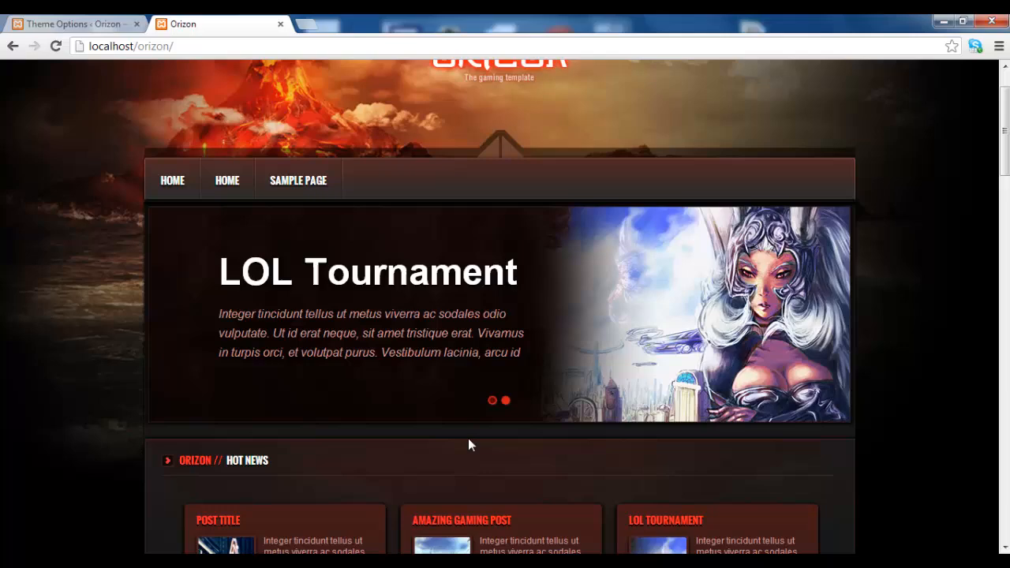
mouse_move(604, 451)
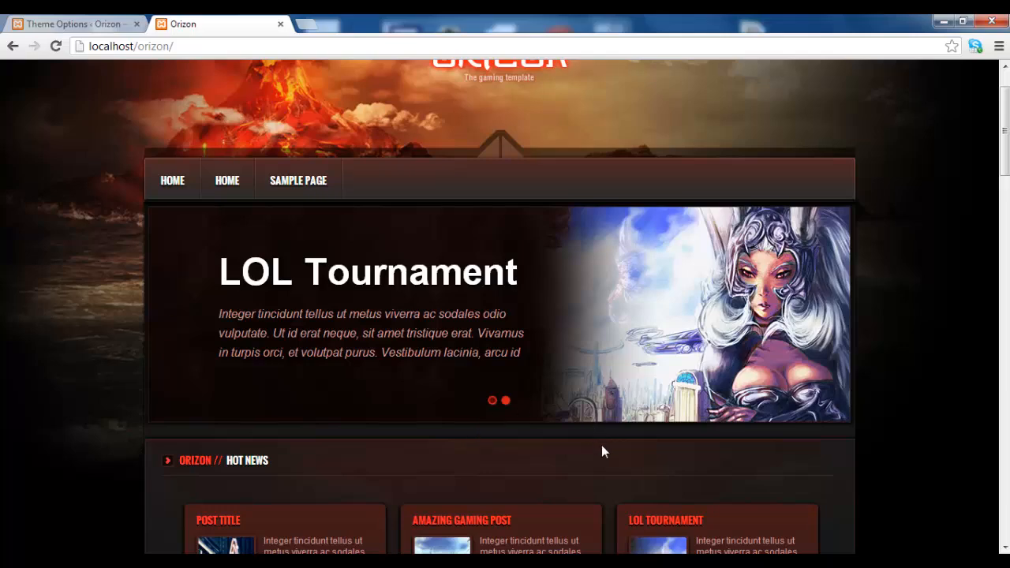